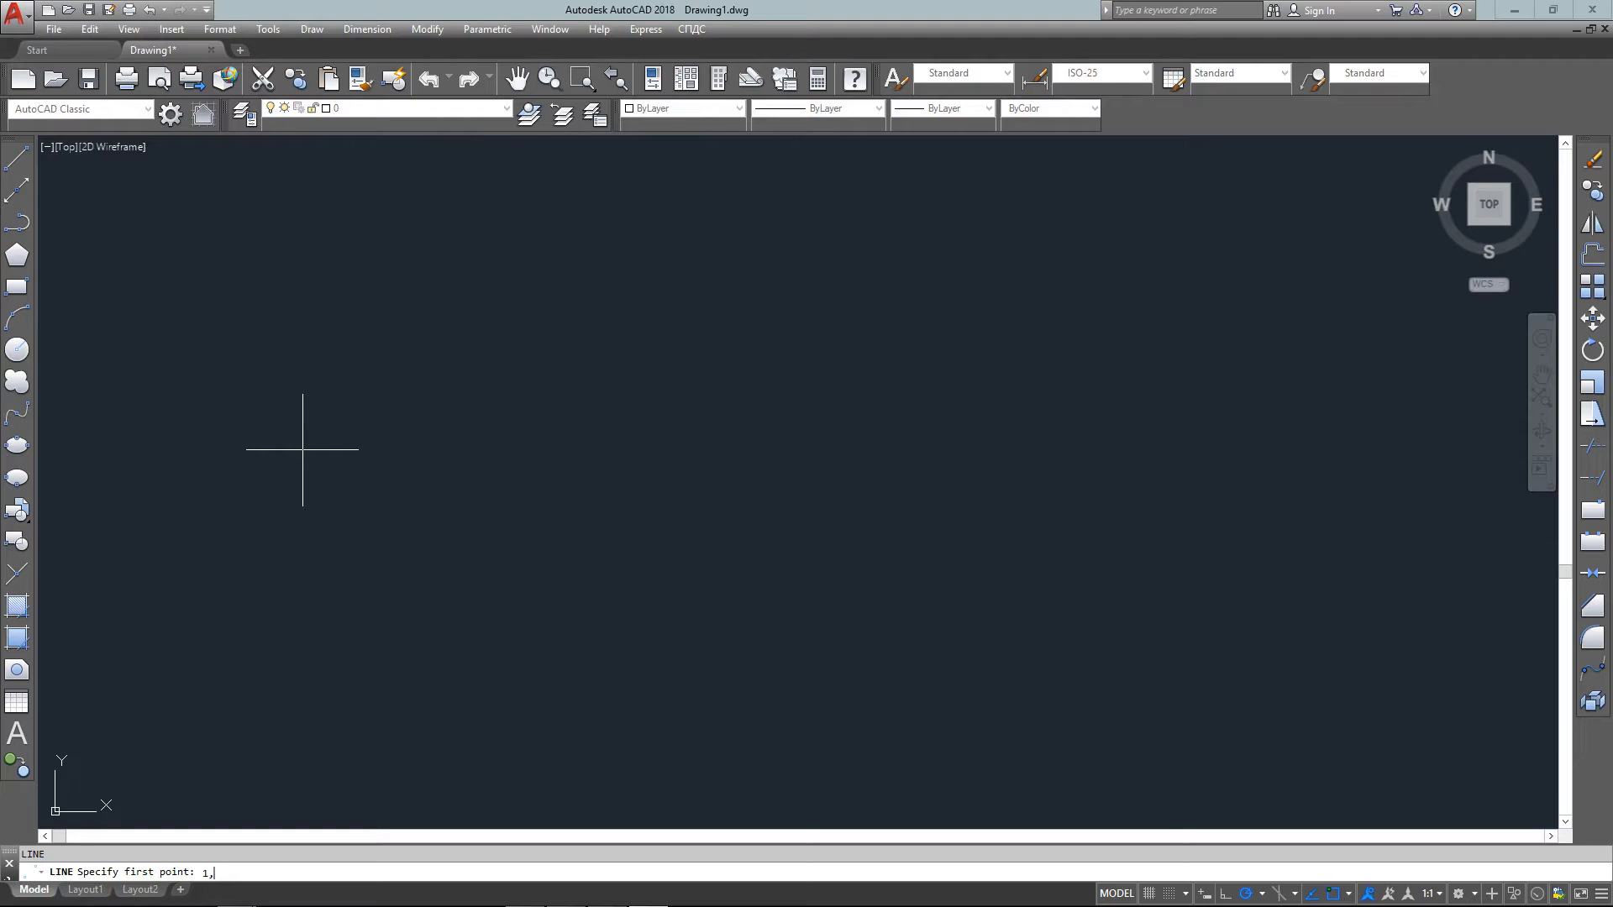
Draw a closed 2-unit square with lines through 1,2, 3,2, 3,4, 1,4, and back to 1,2
key("Enter")
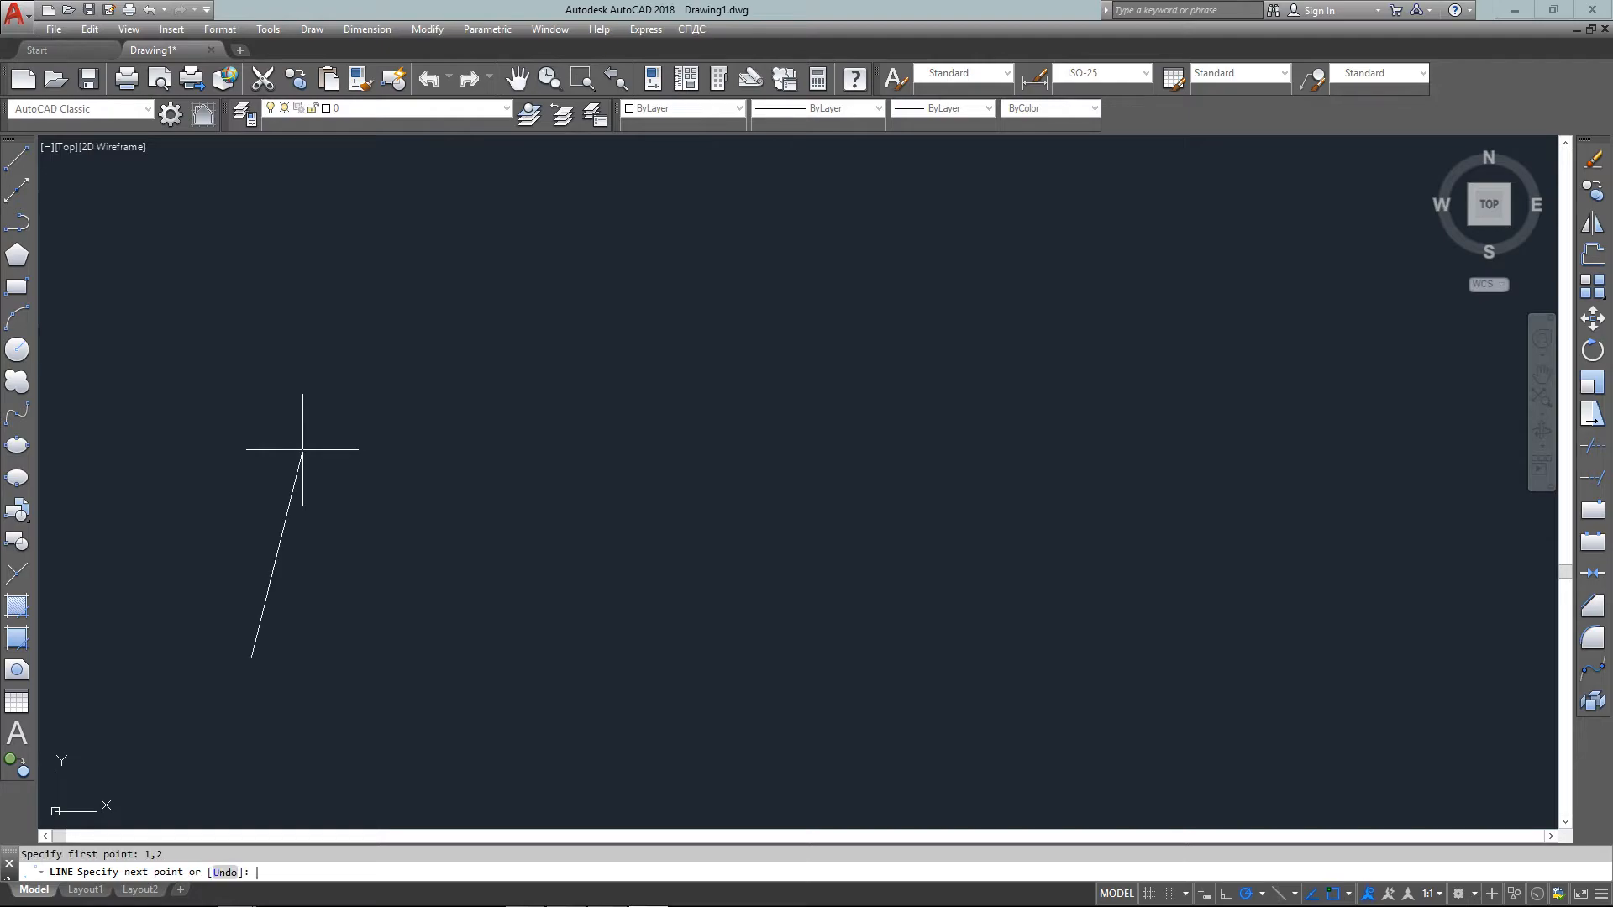
type("3,2")
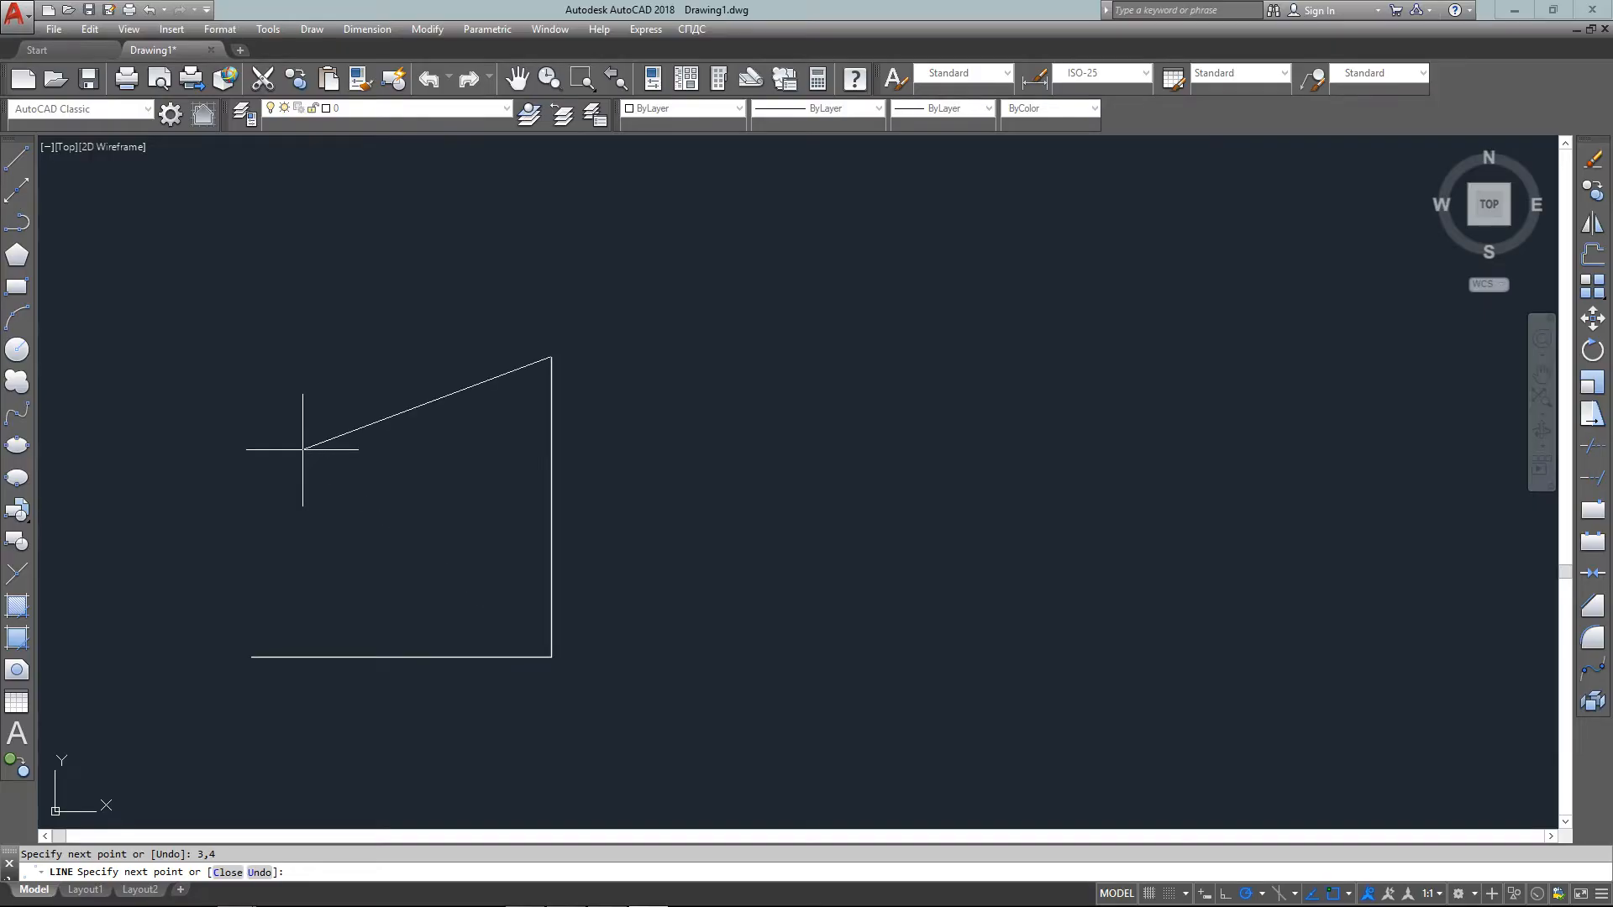
type("1")
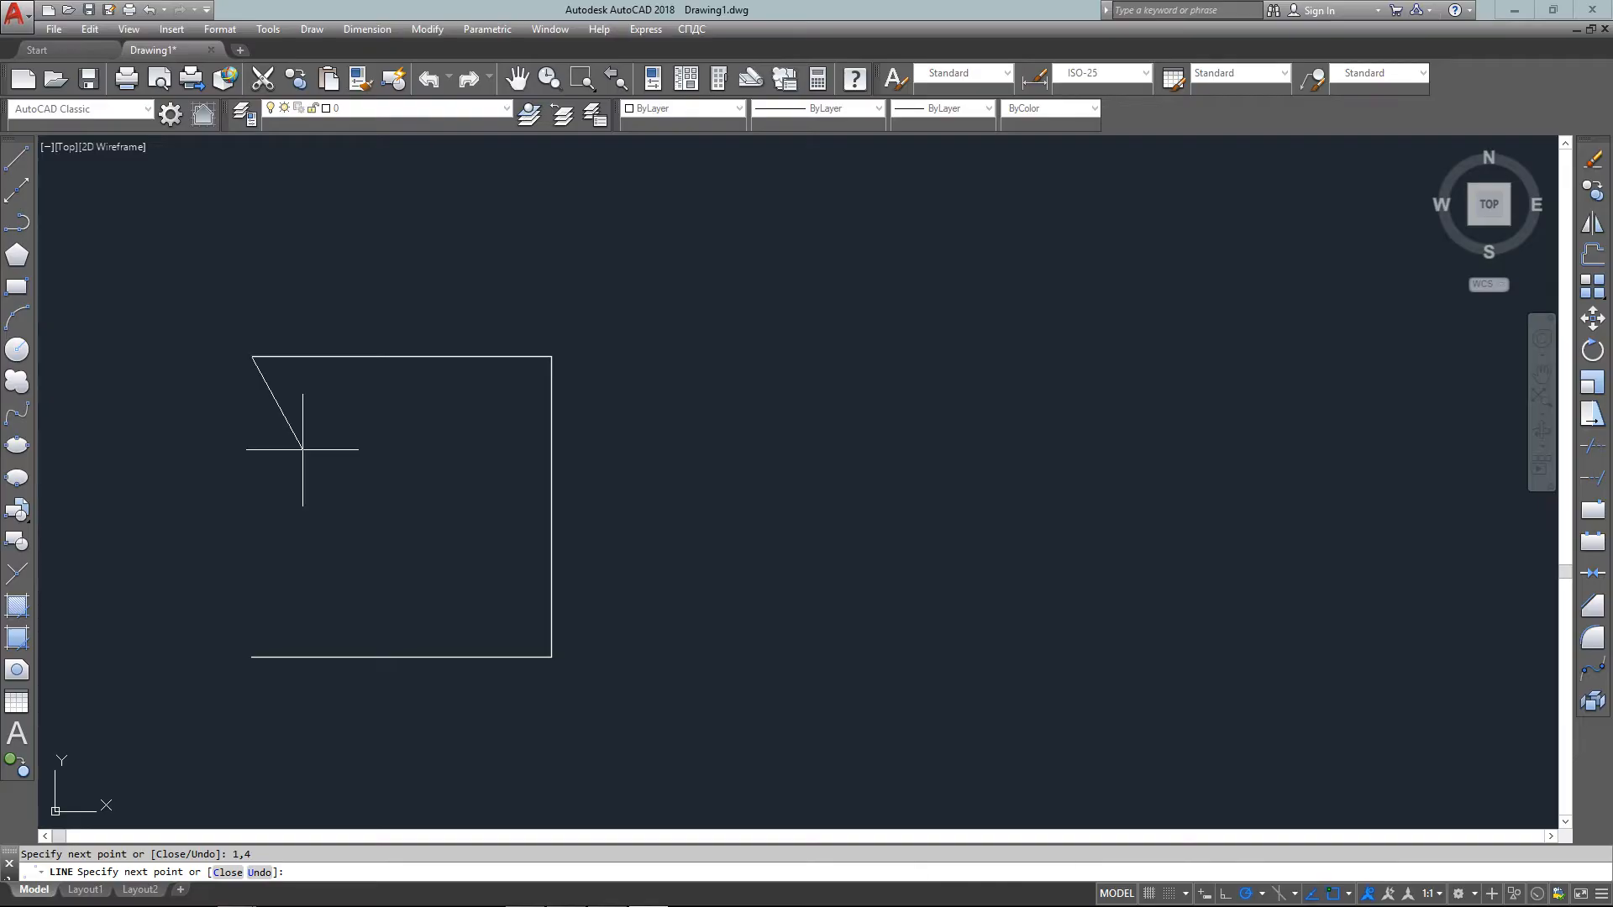
type("1,")
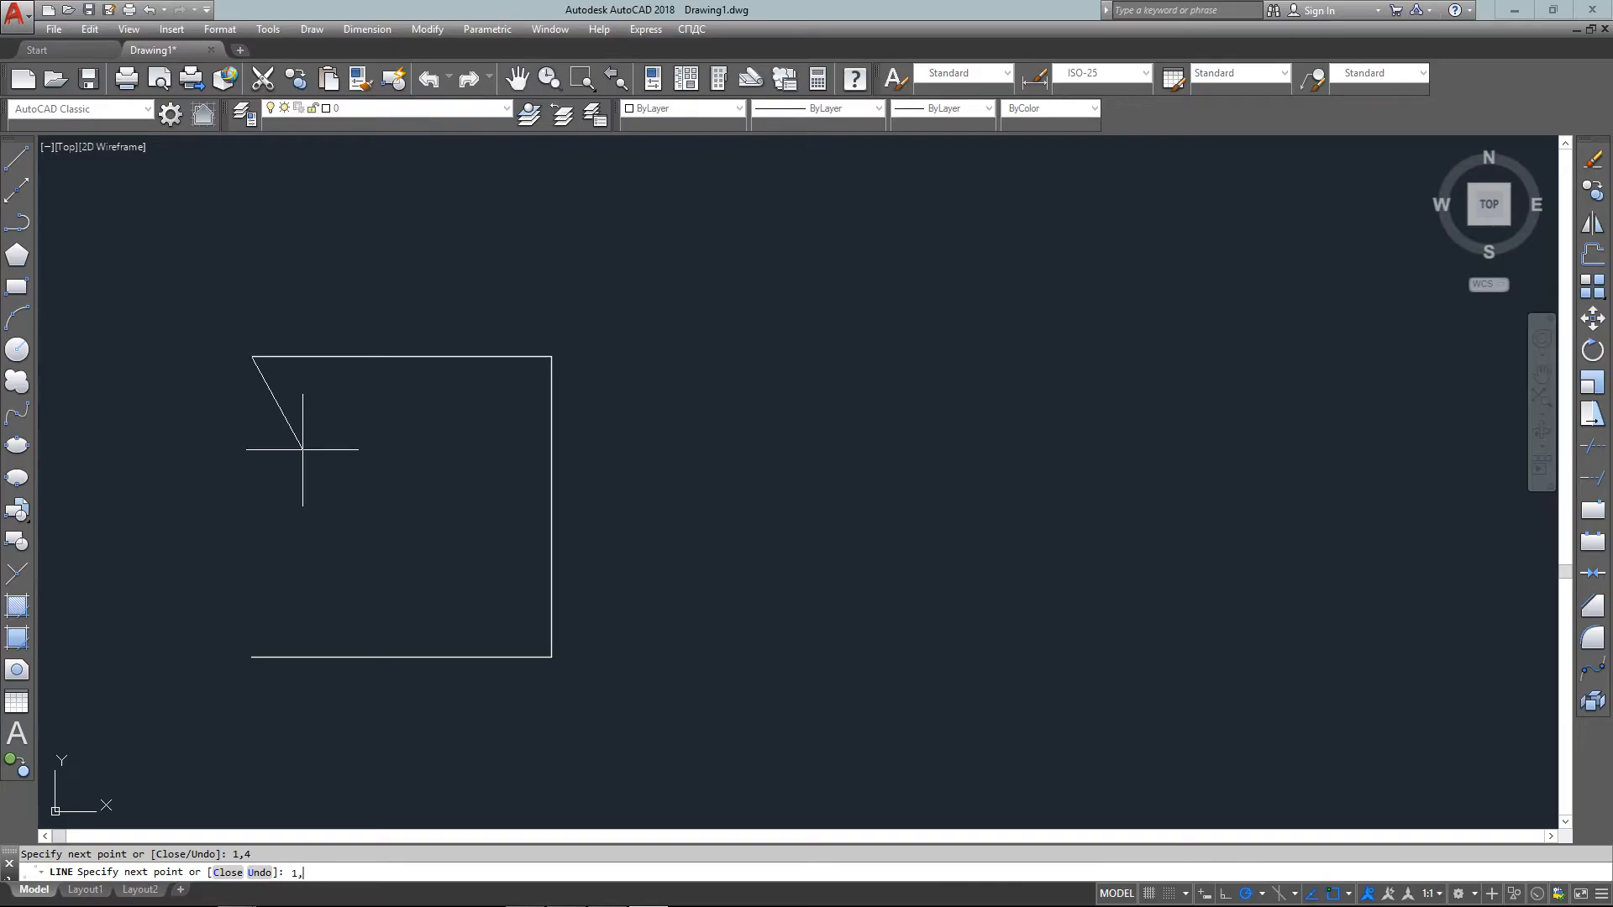
type("1,2")
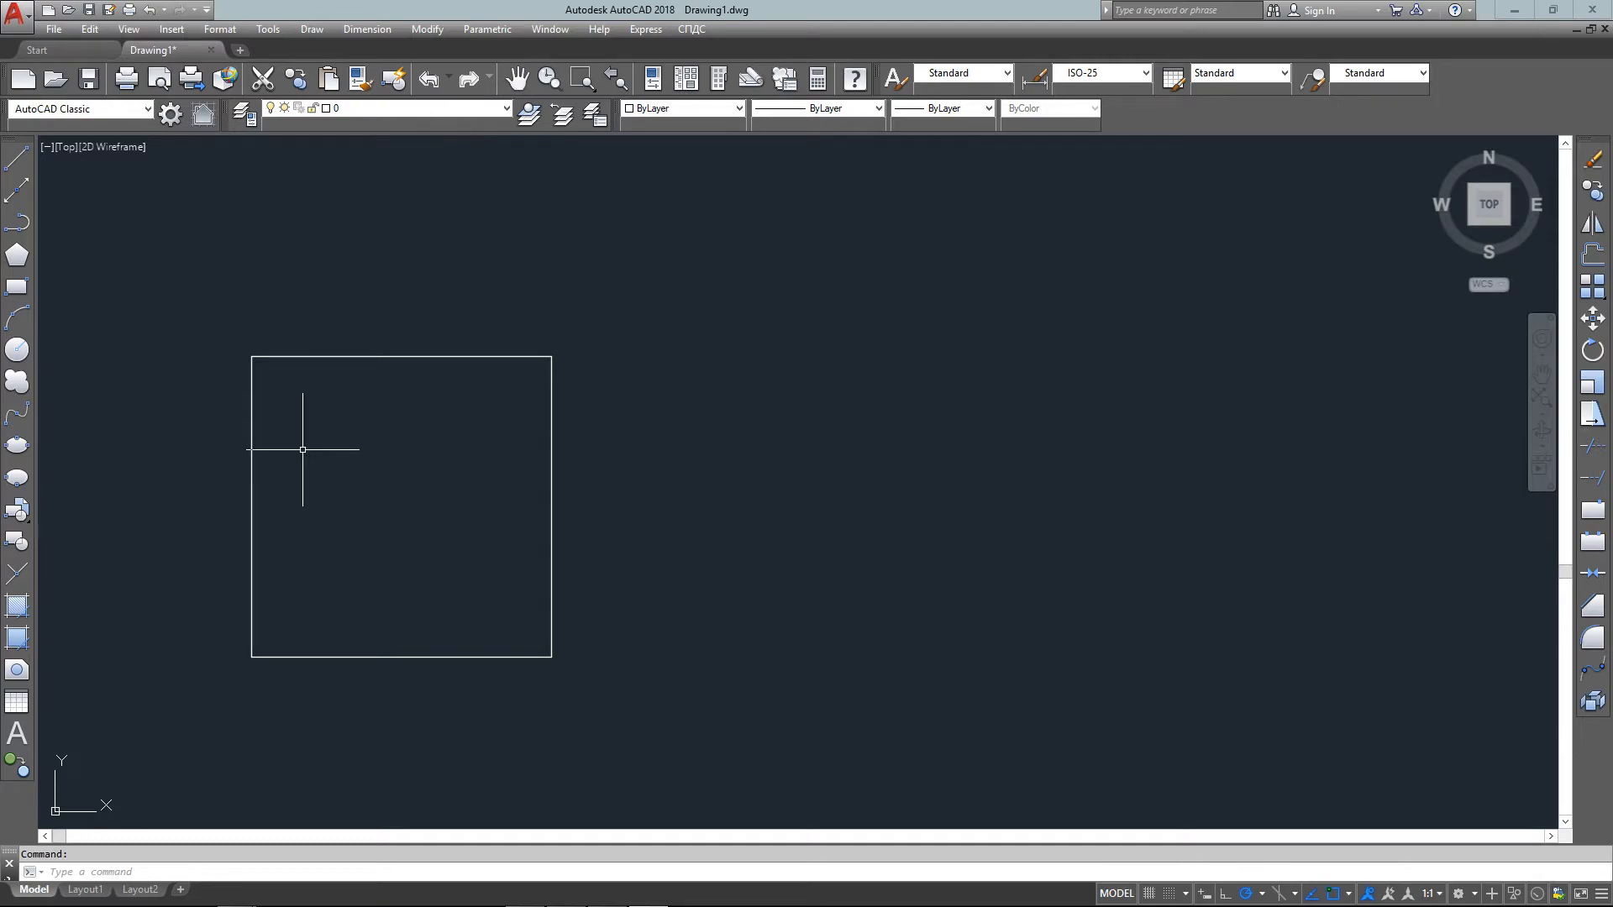
Draw a second square from 4.5,2 using relative points @2,0, @0,2, @-2,0, then close it
type("LINE Specify first point:")
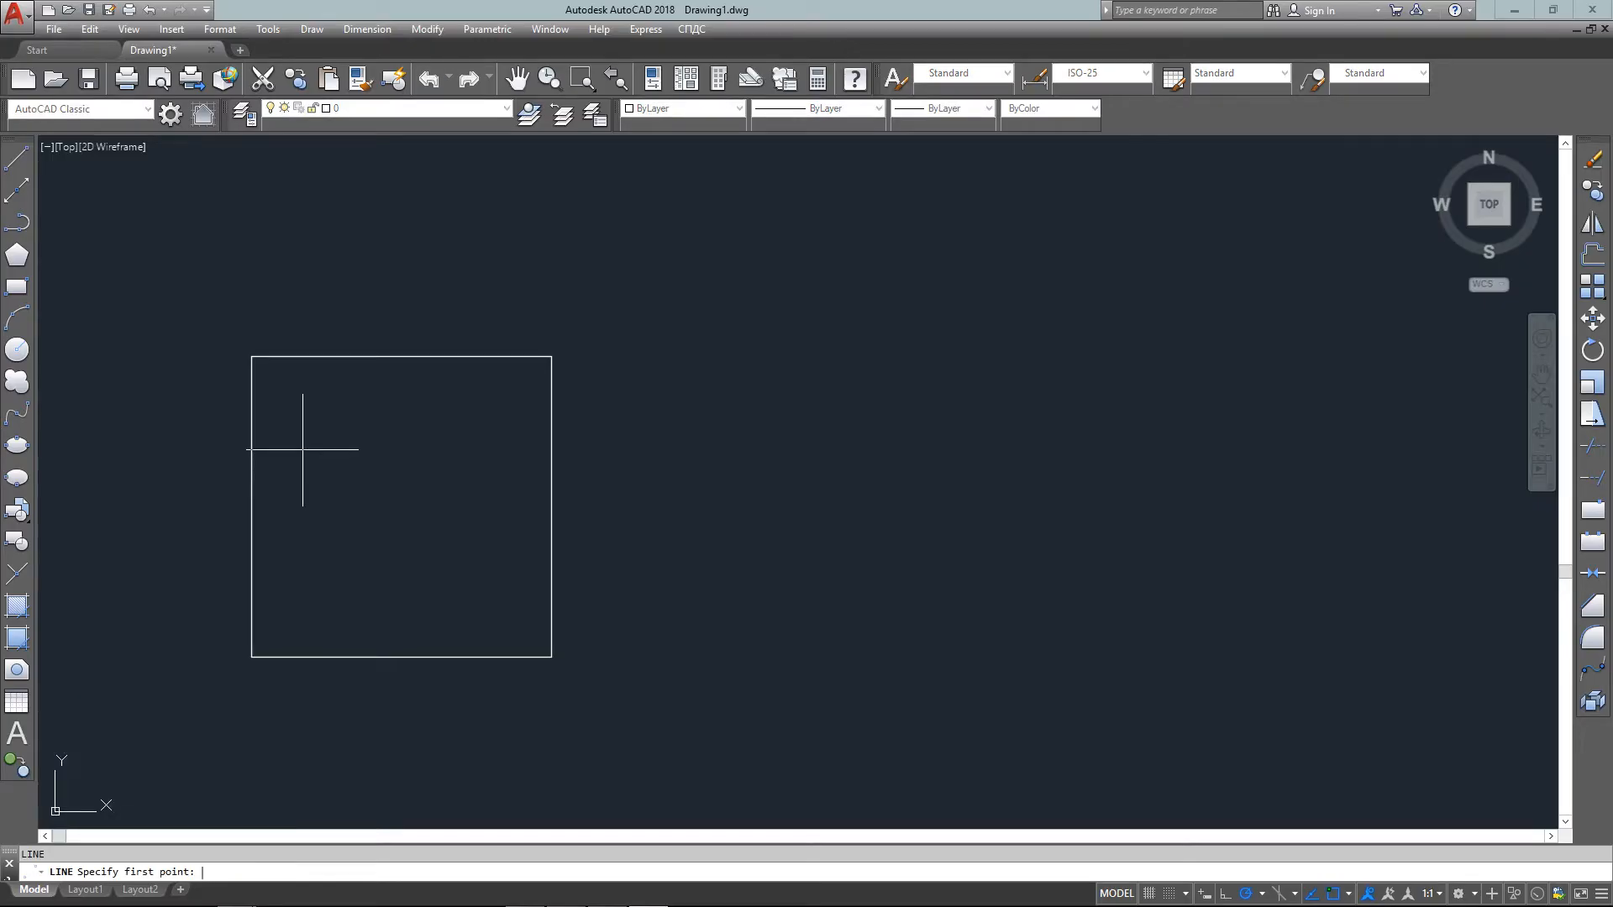
type("4.")
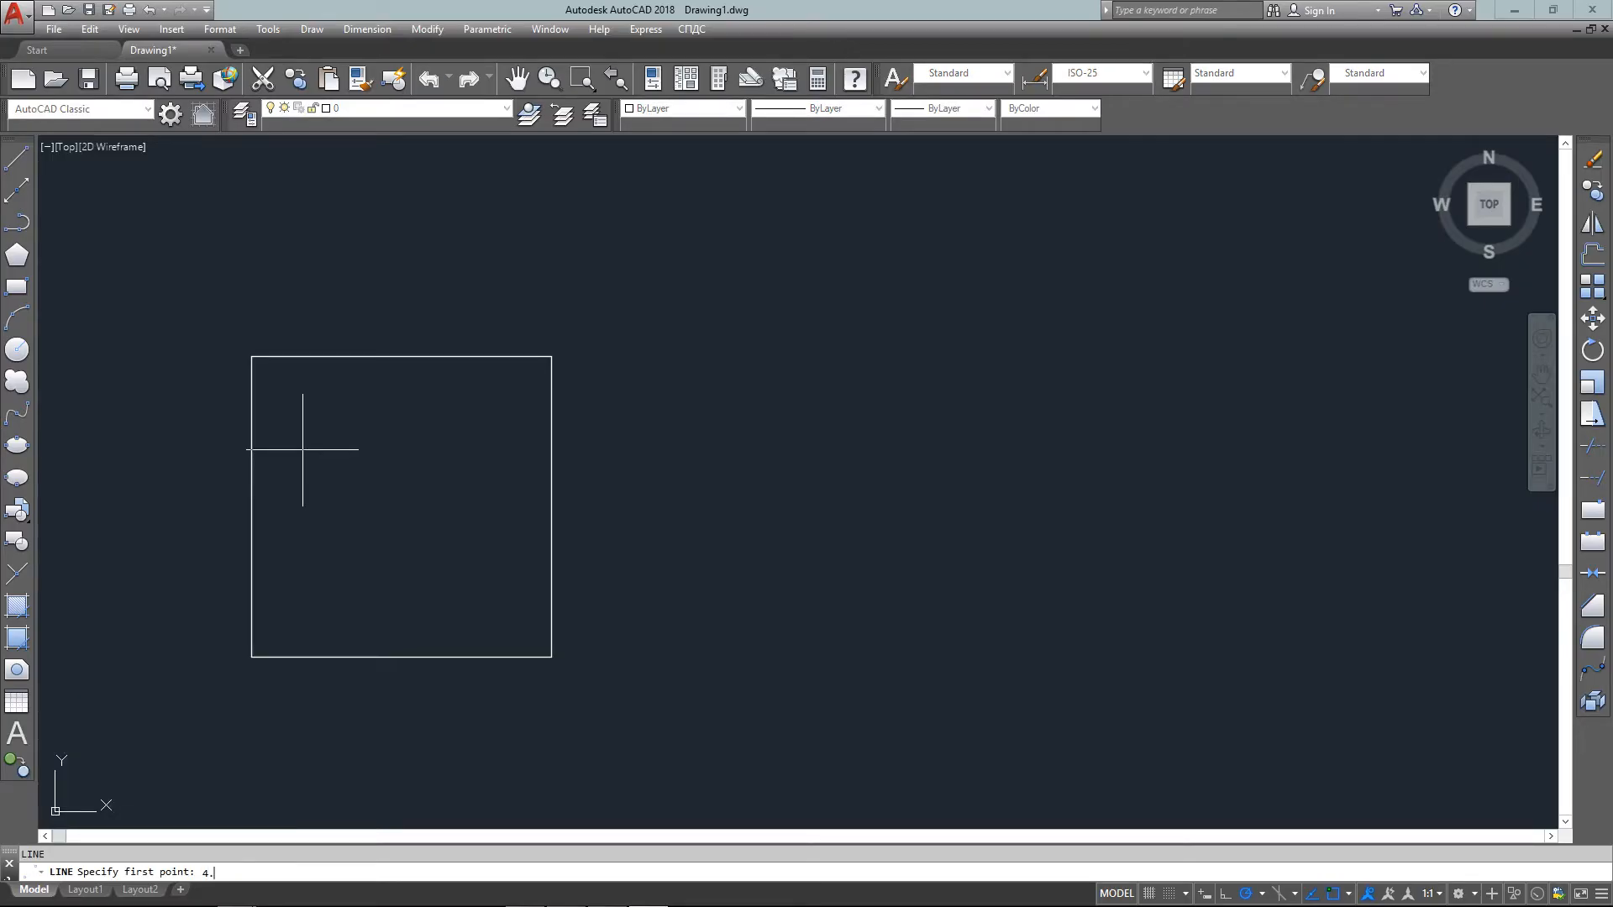
type("5,")
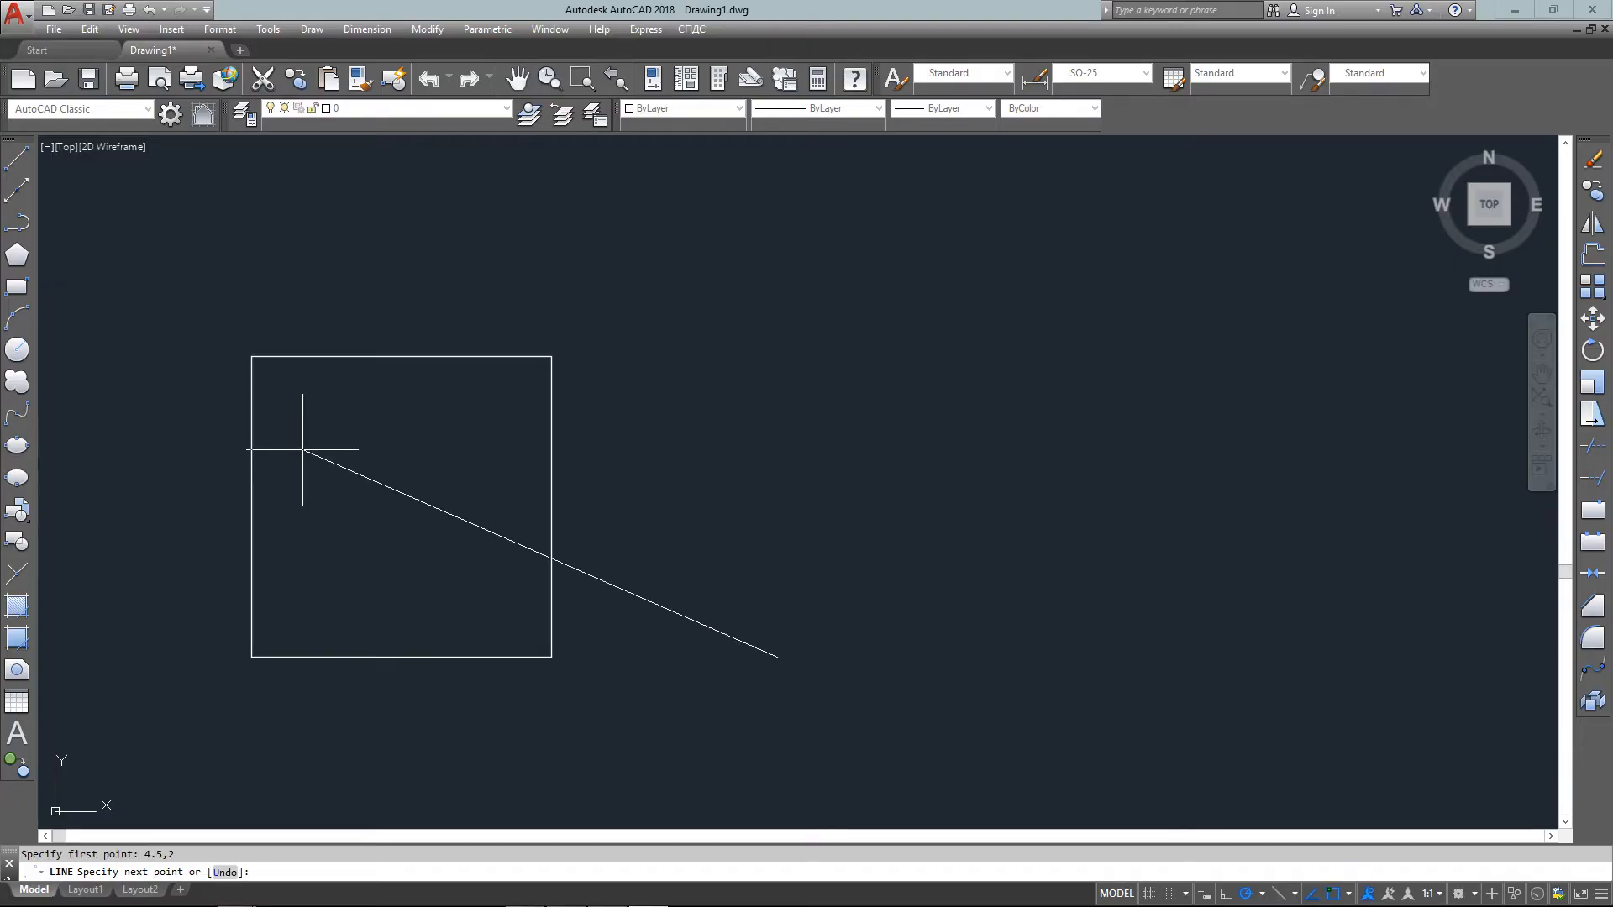
type("@")
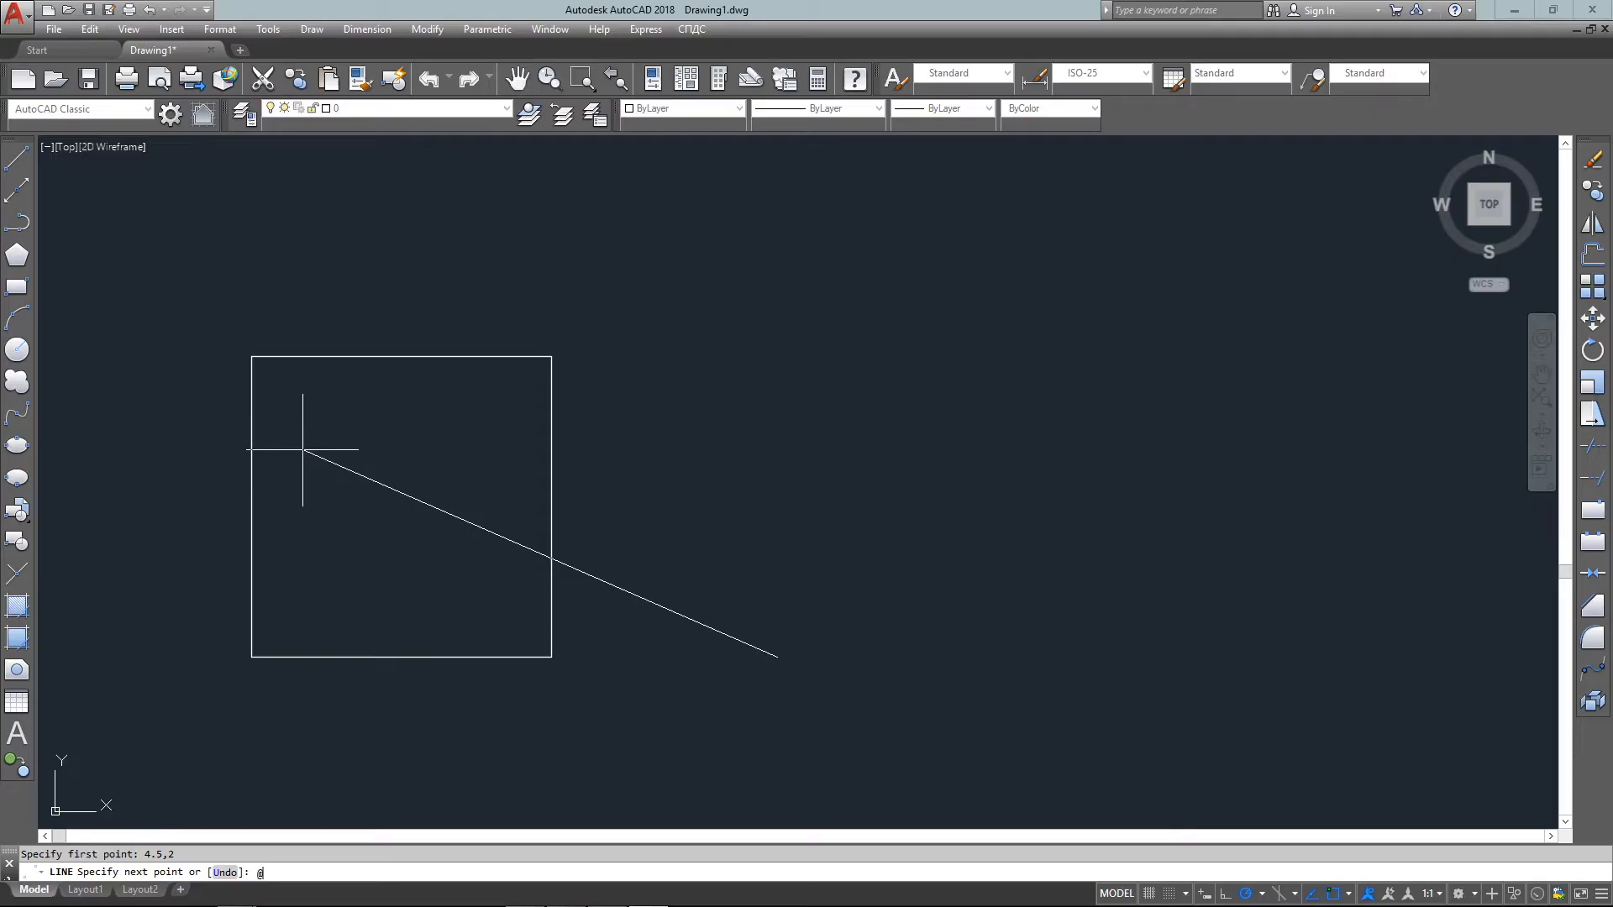
type("2,0")
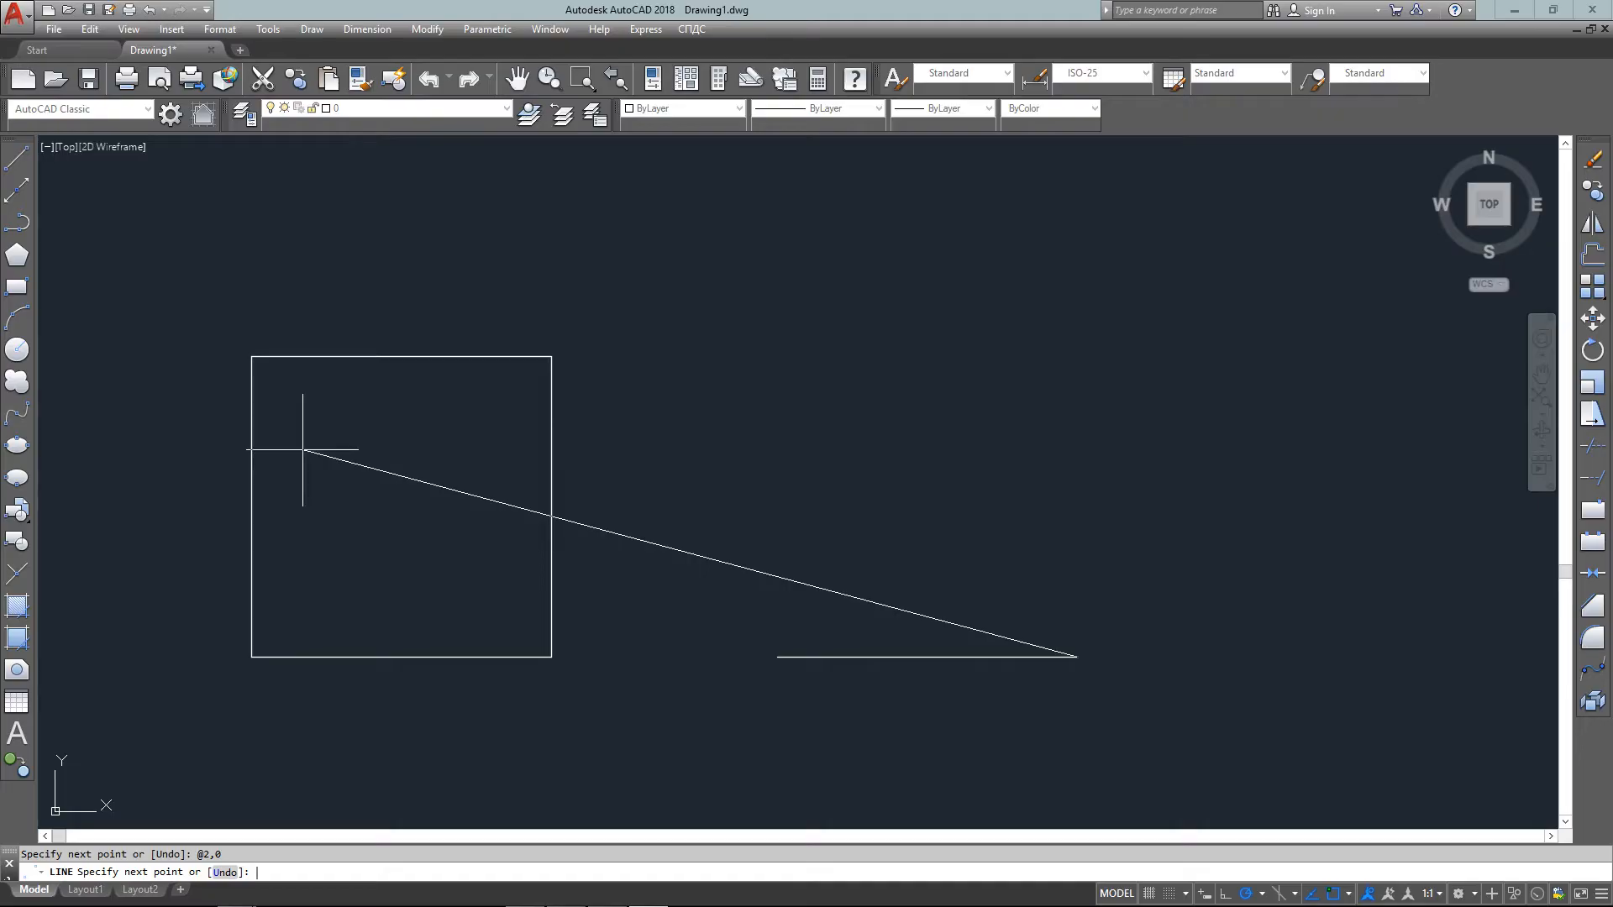
type("@")
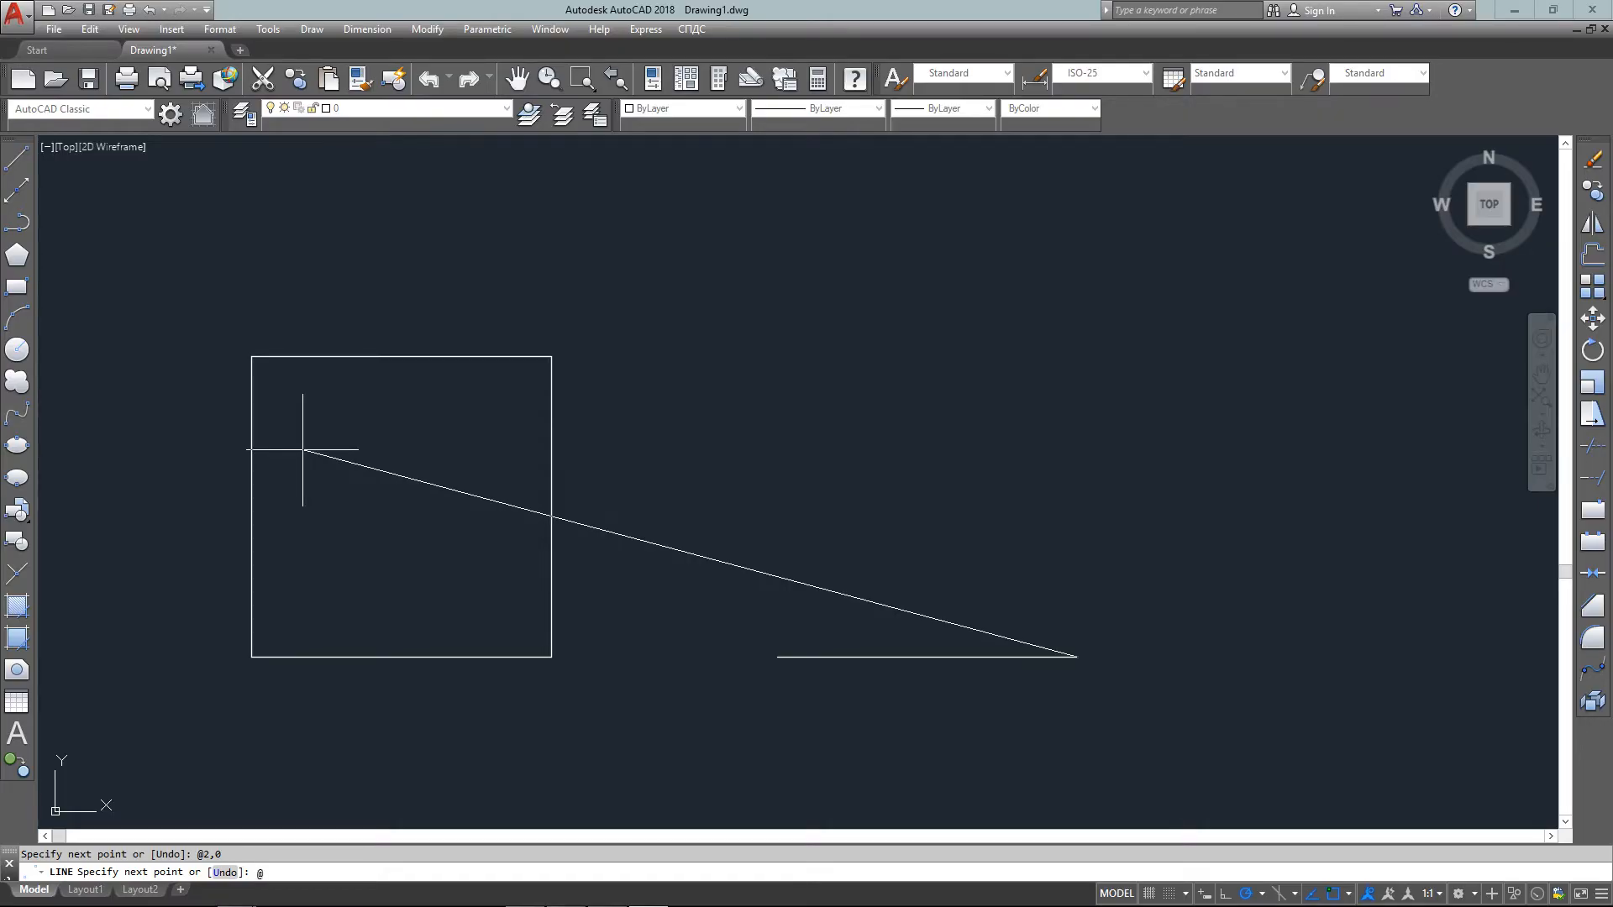
type("0,")
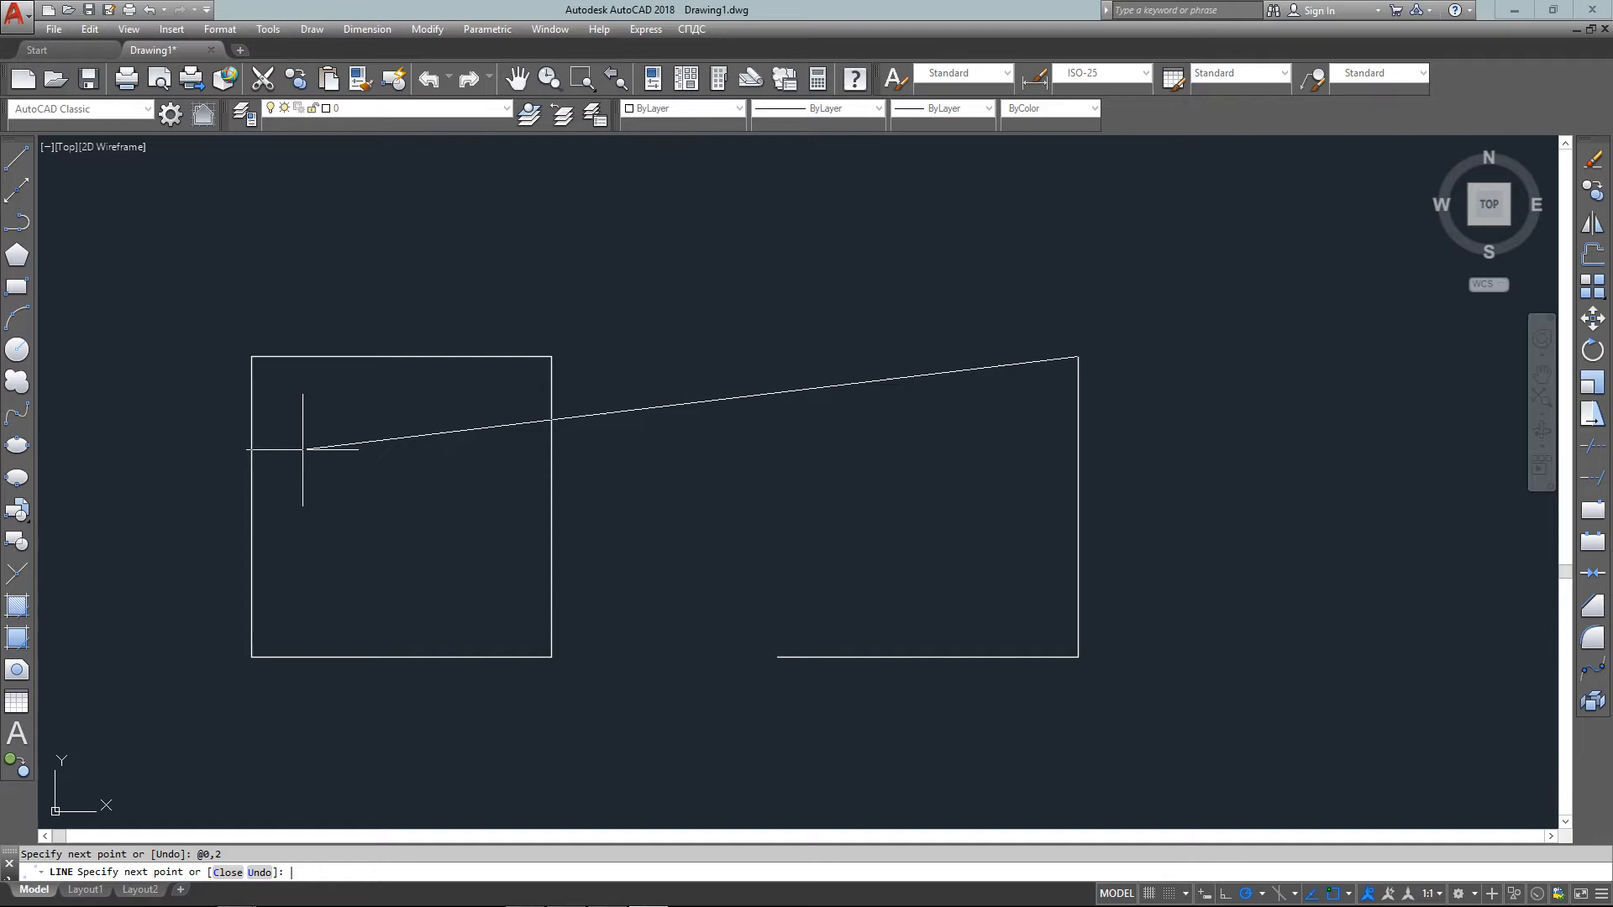
type("@")
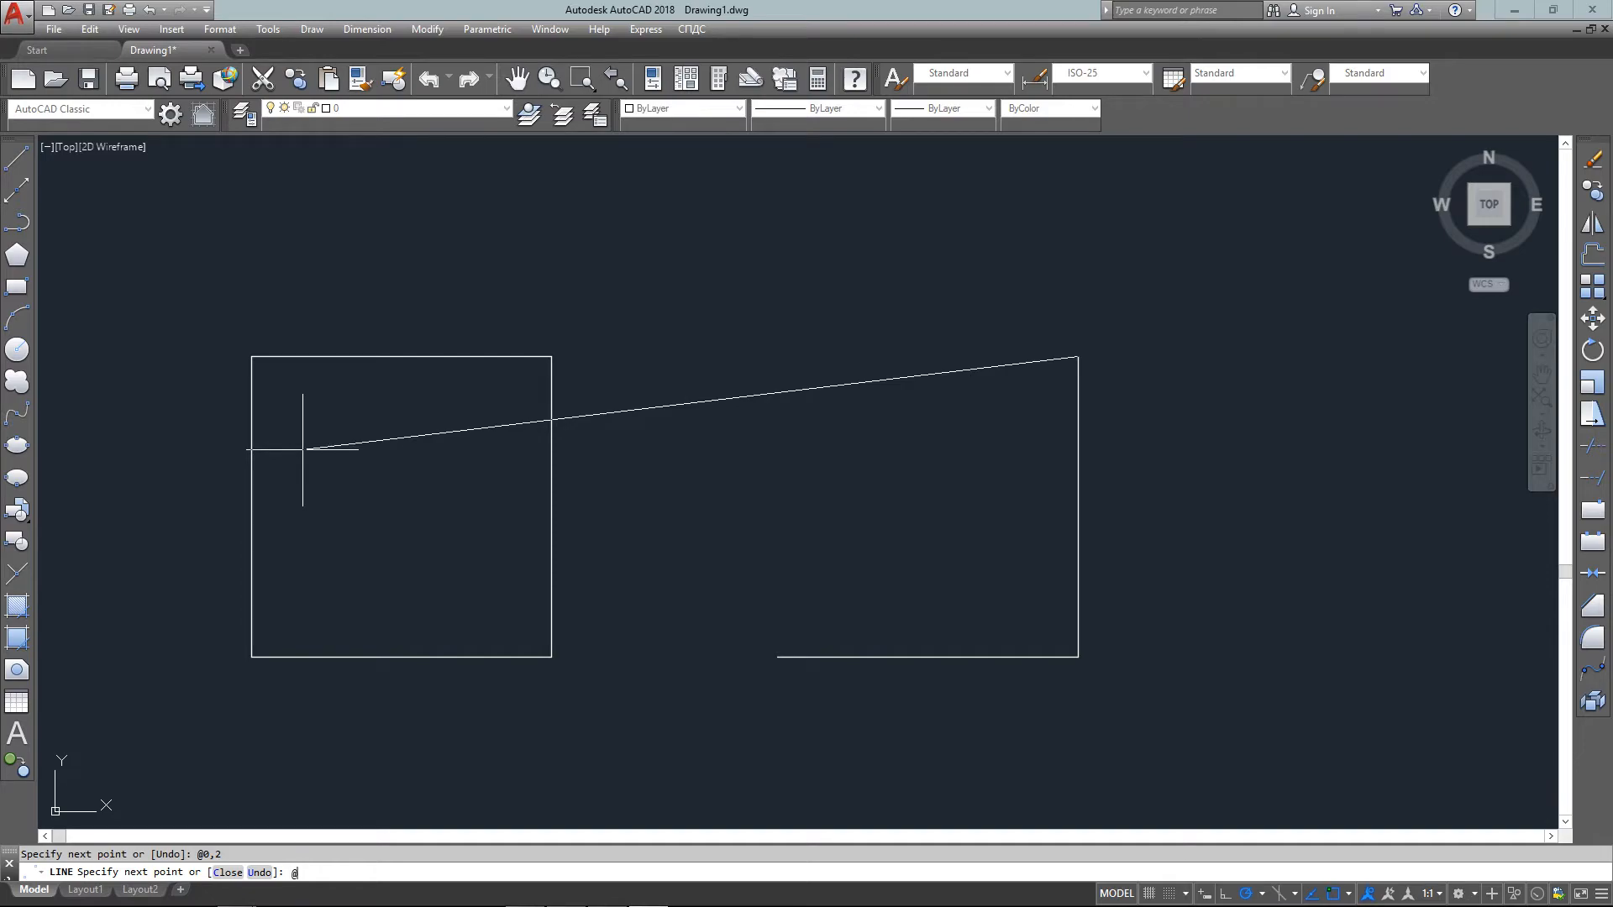
type("-2")
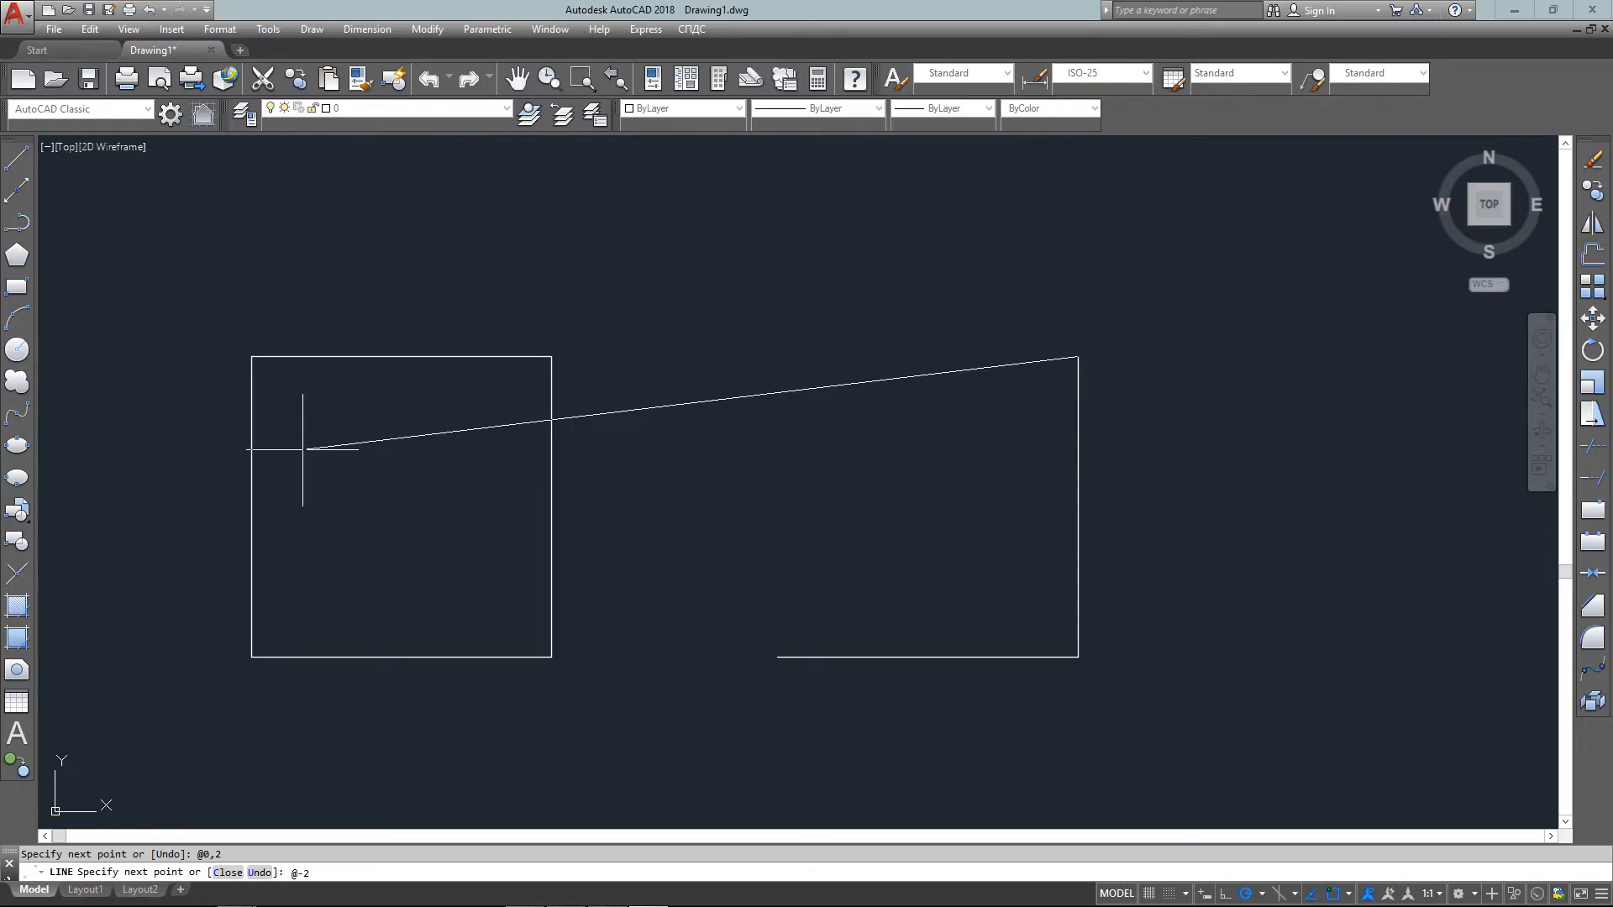
type(",0")
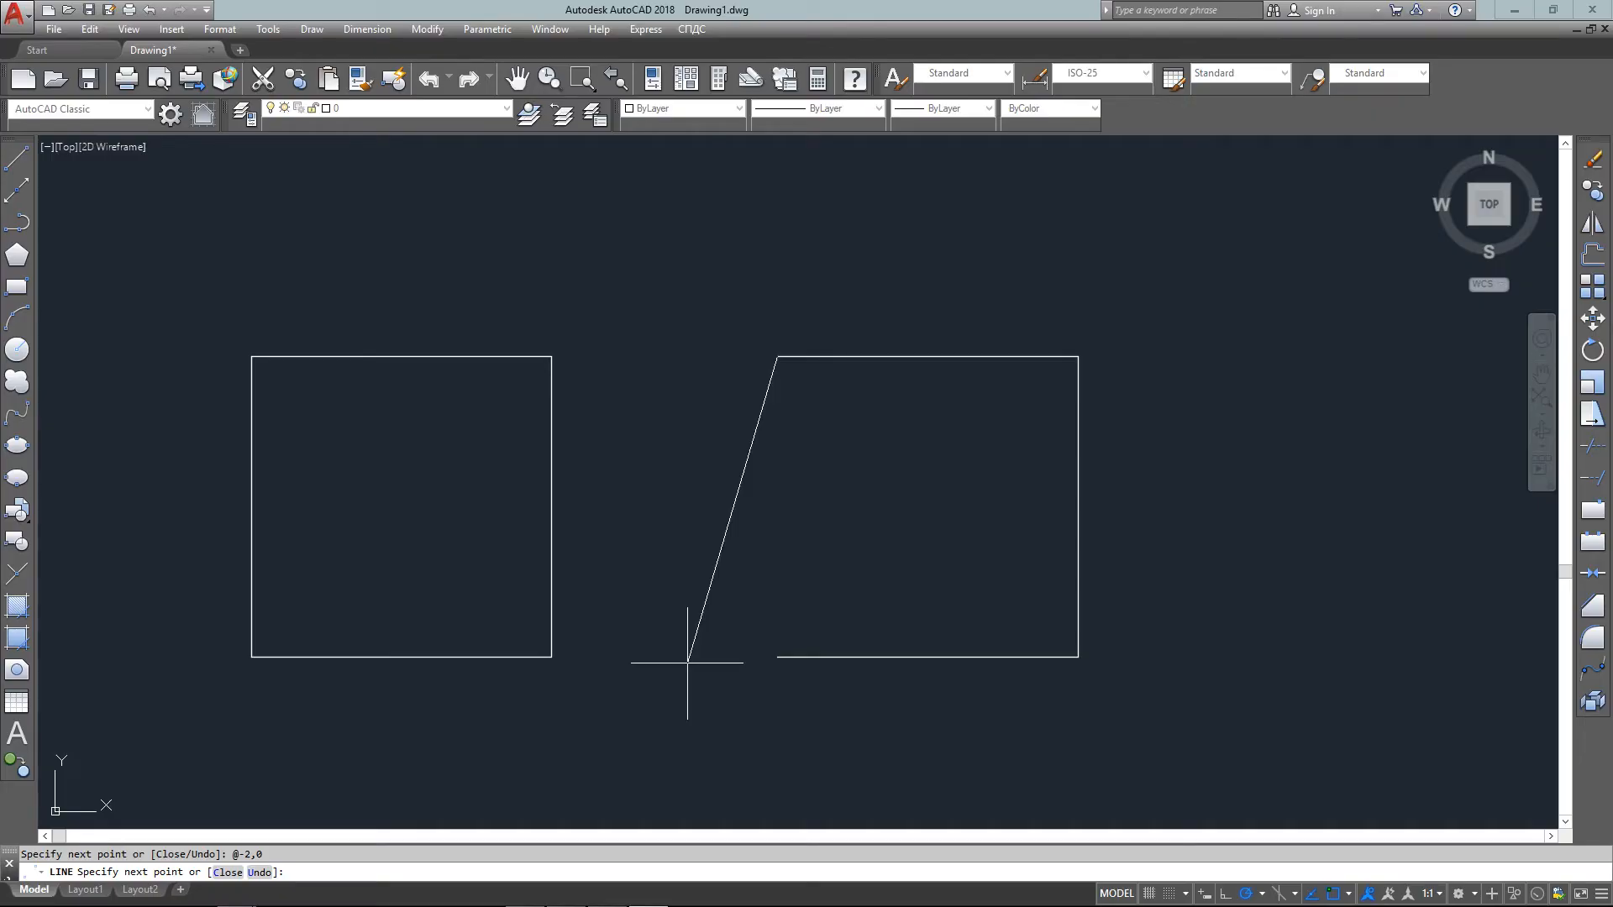
type("c")
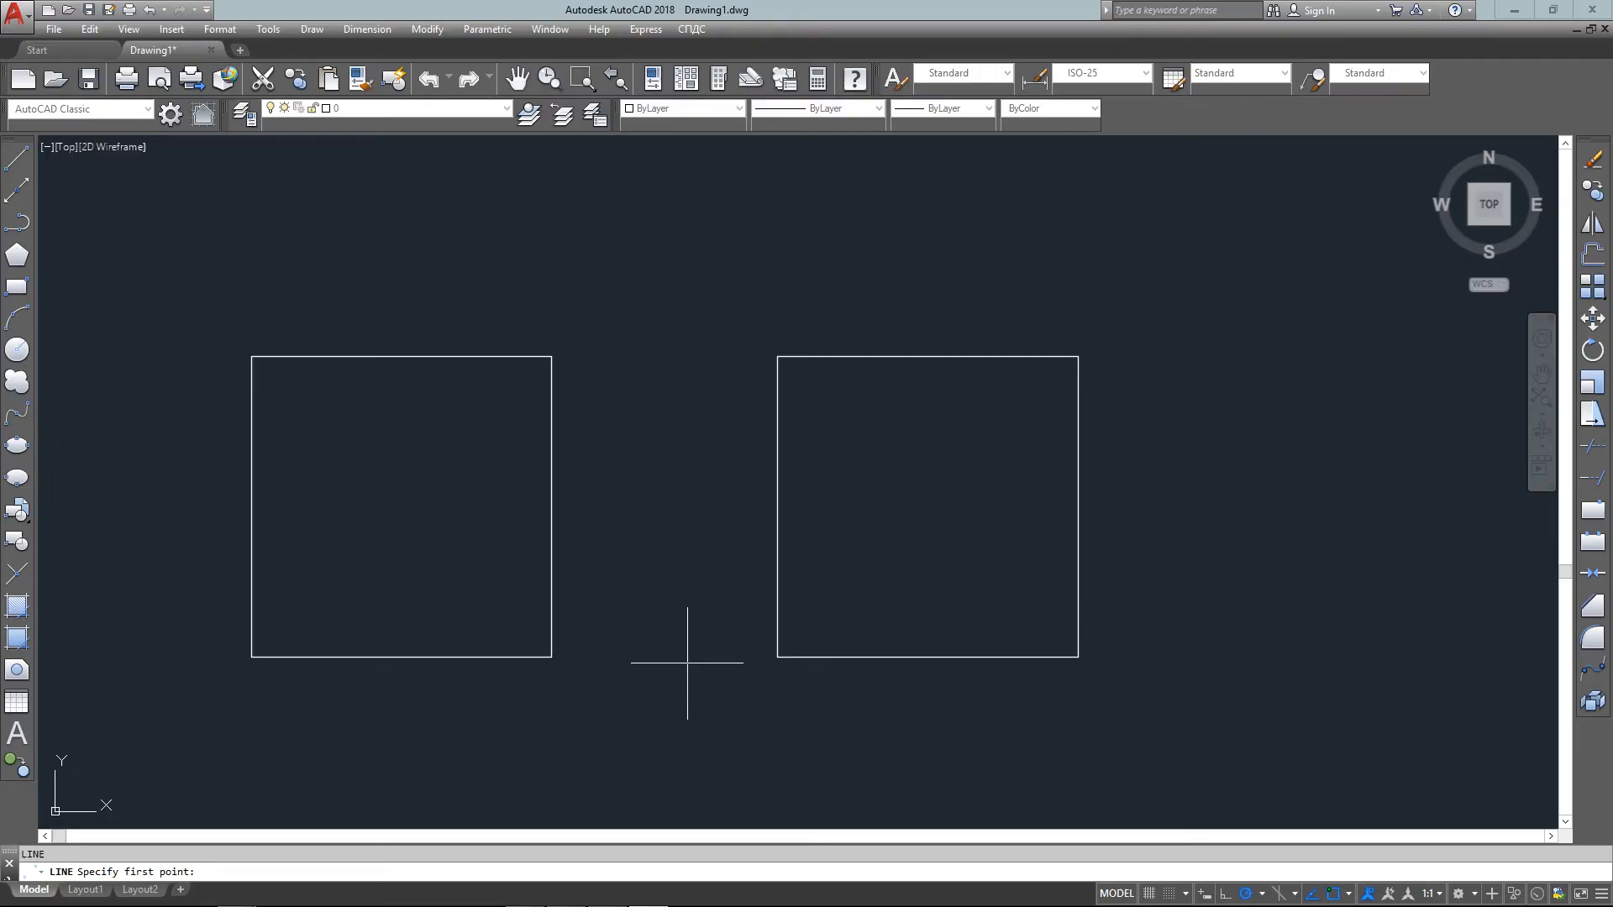
Draw a 1-unit diamond from 8,2 with polar points @1<45, @1<135, @1<225, then close it
type("8,2")
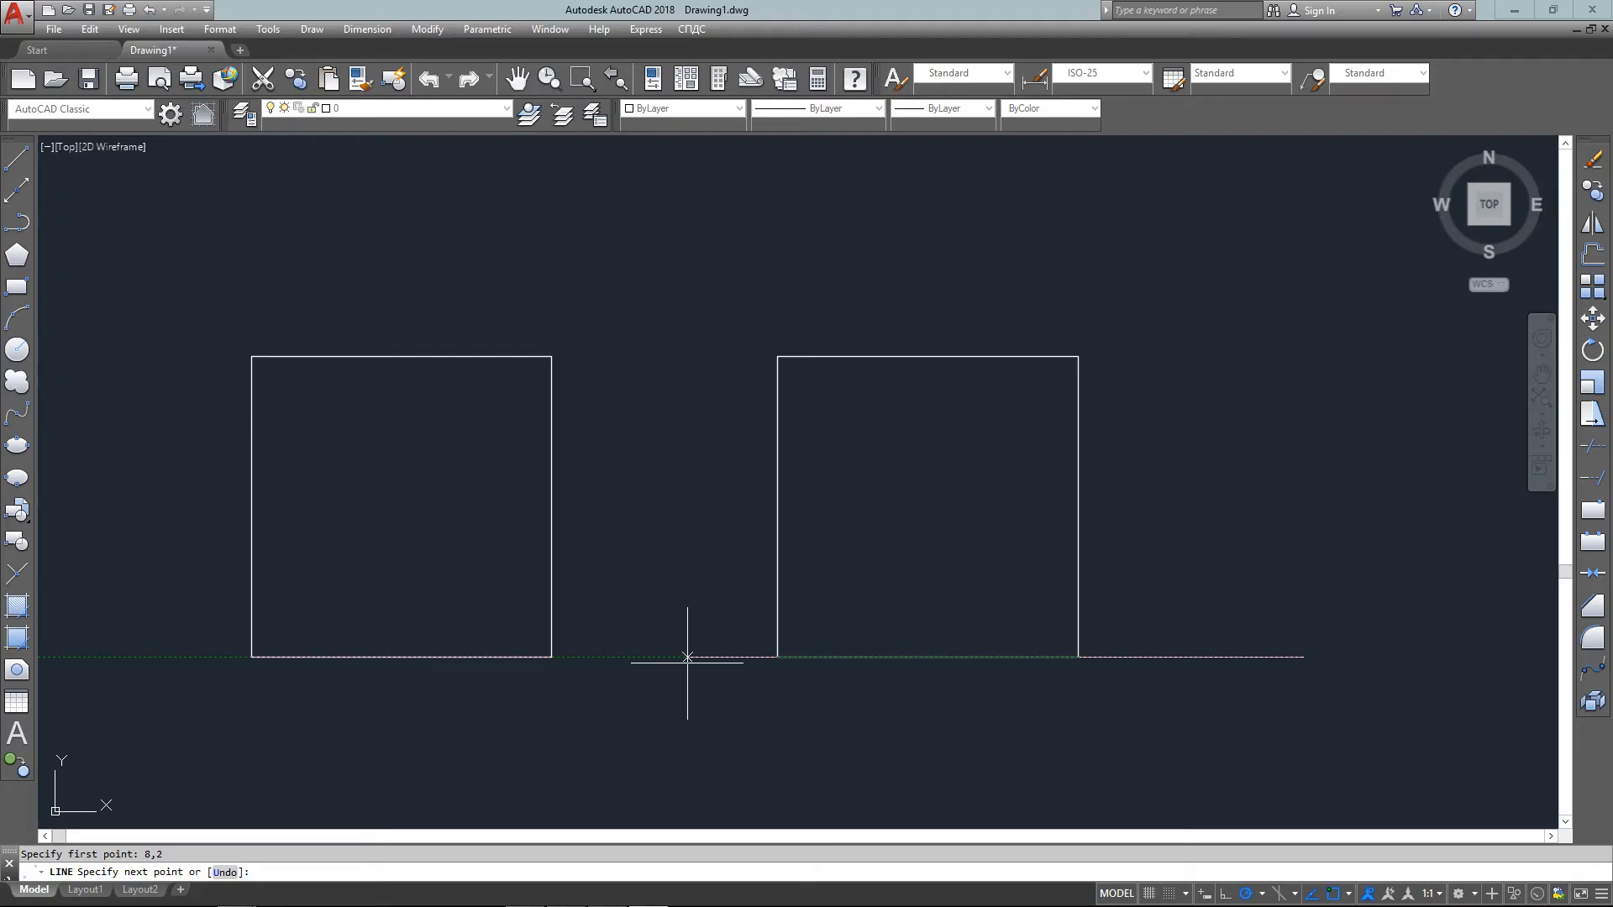
type("@1")
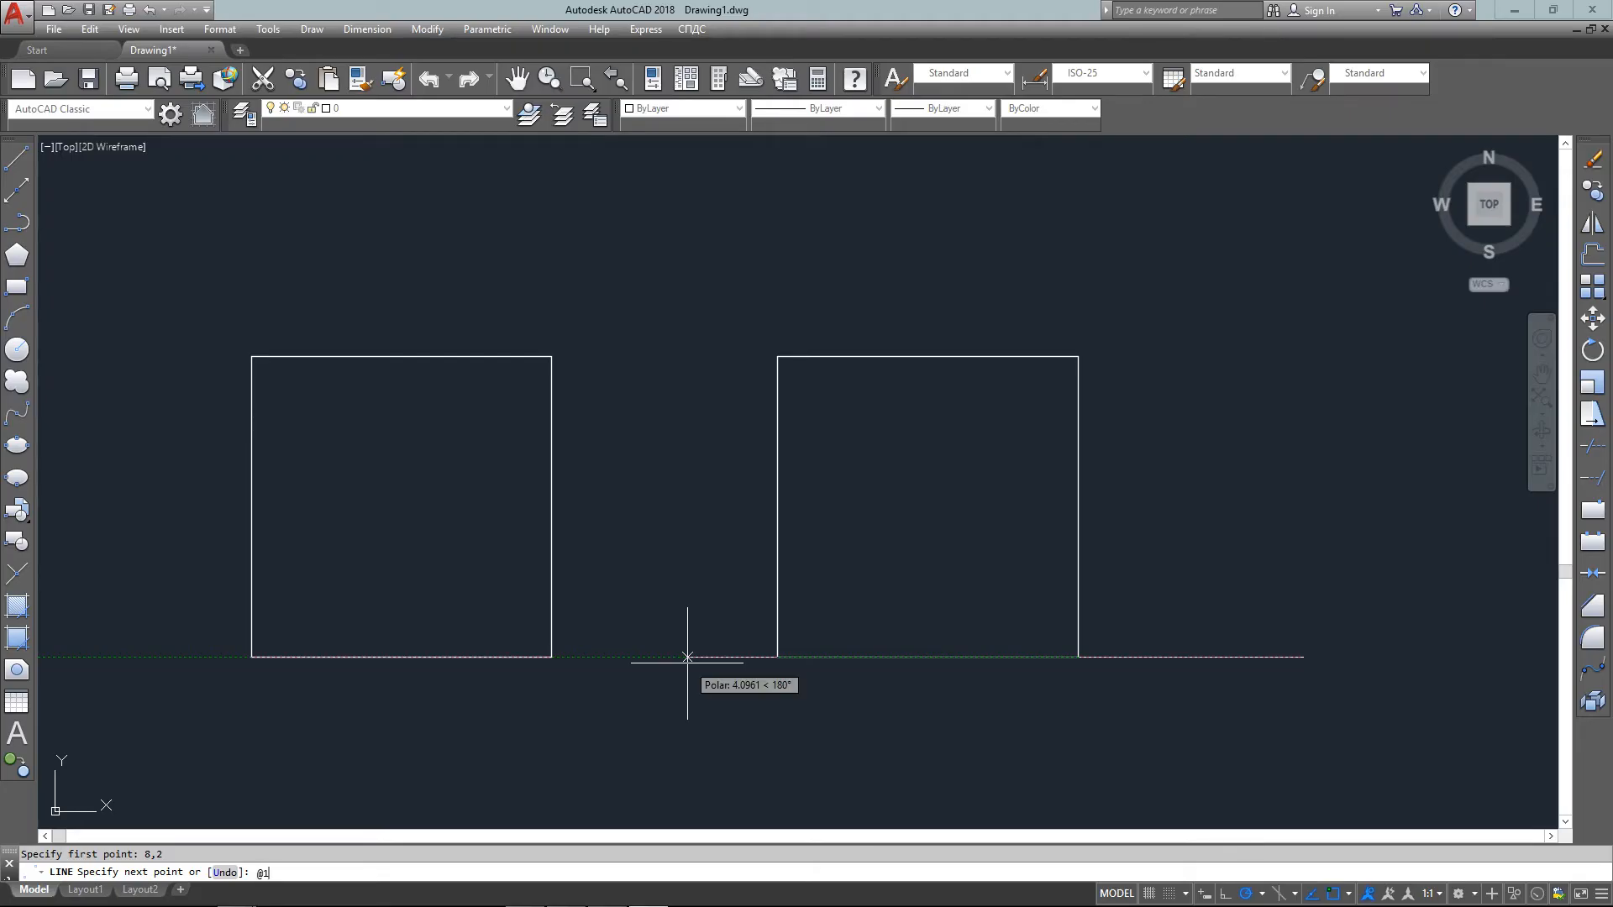
type("<")
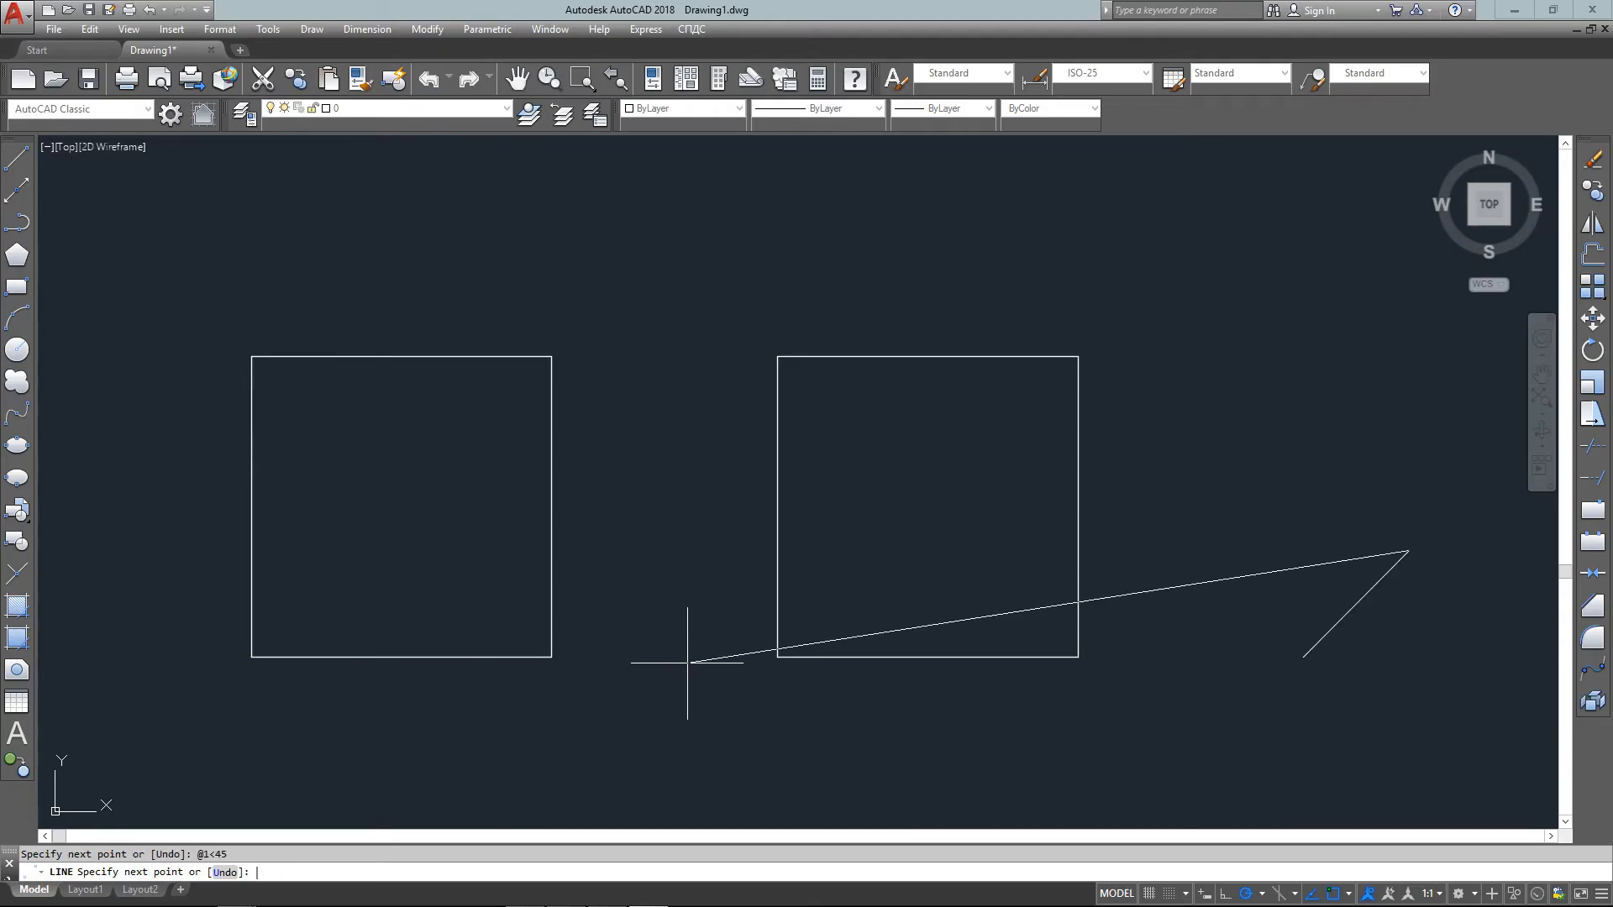
type("@")
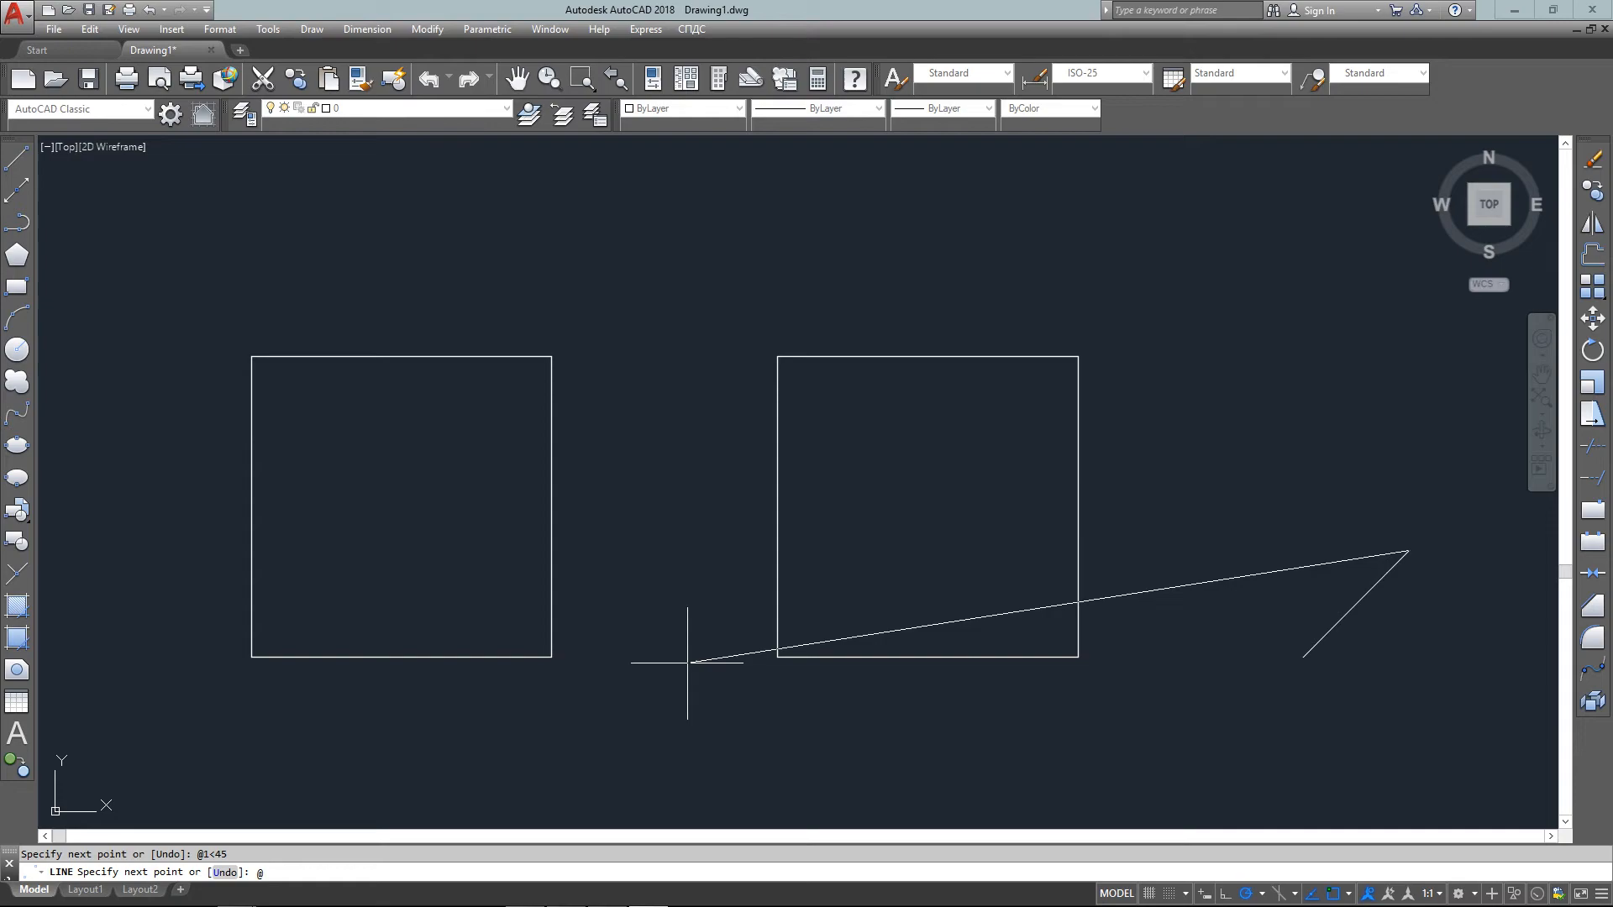
left_click(1302, 444)
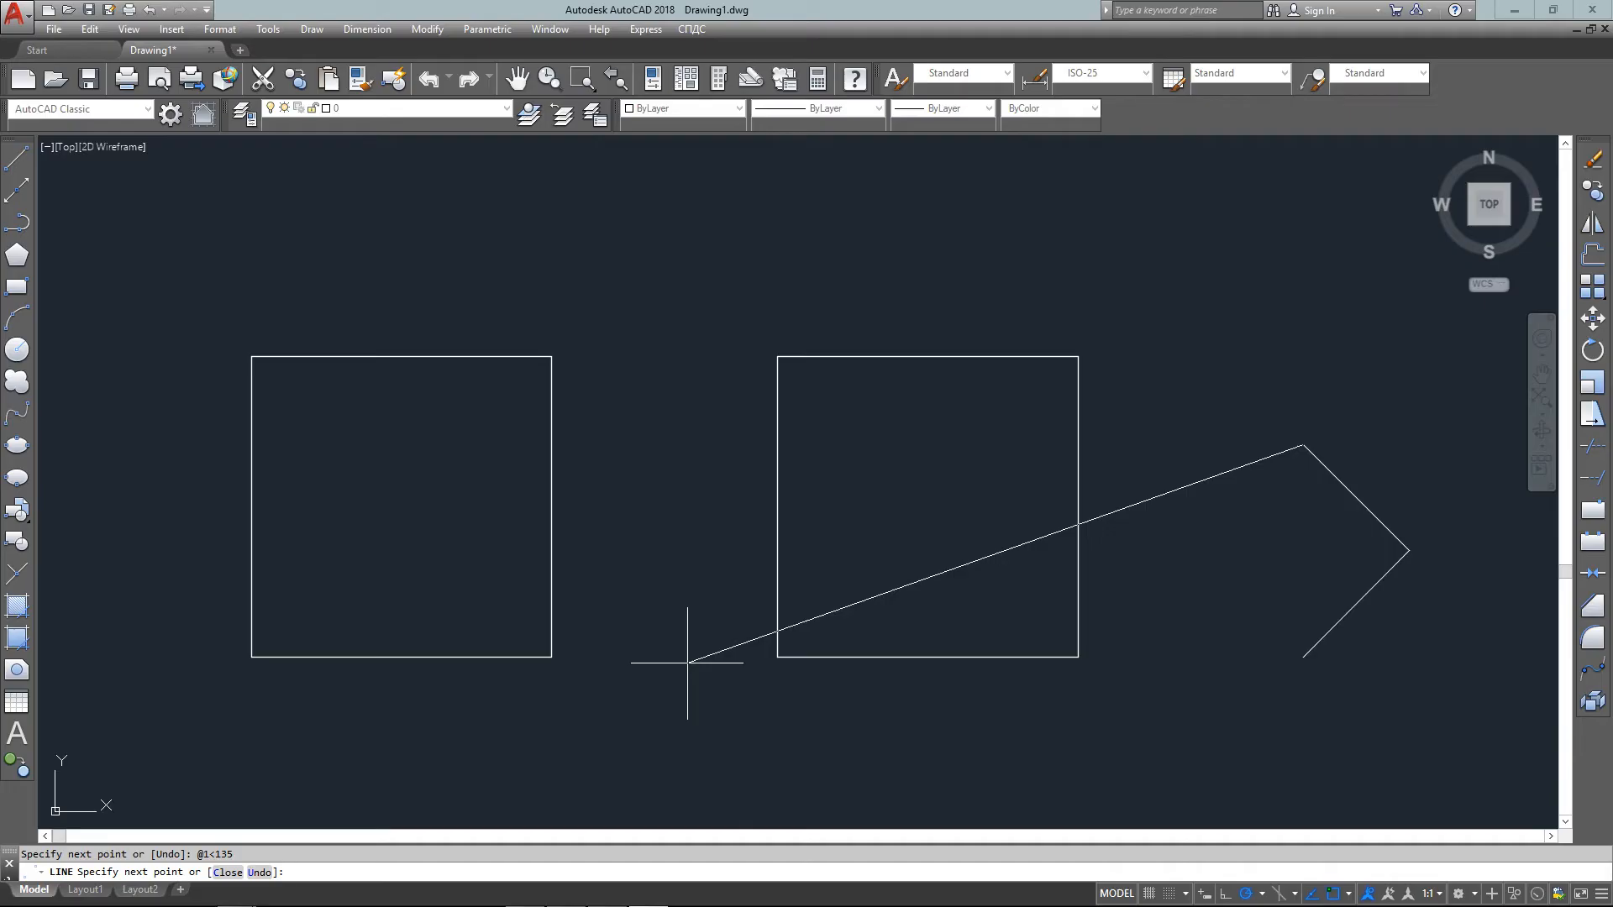
type("@1")
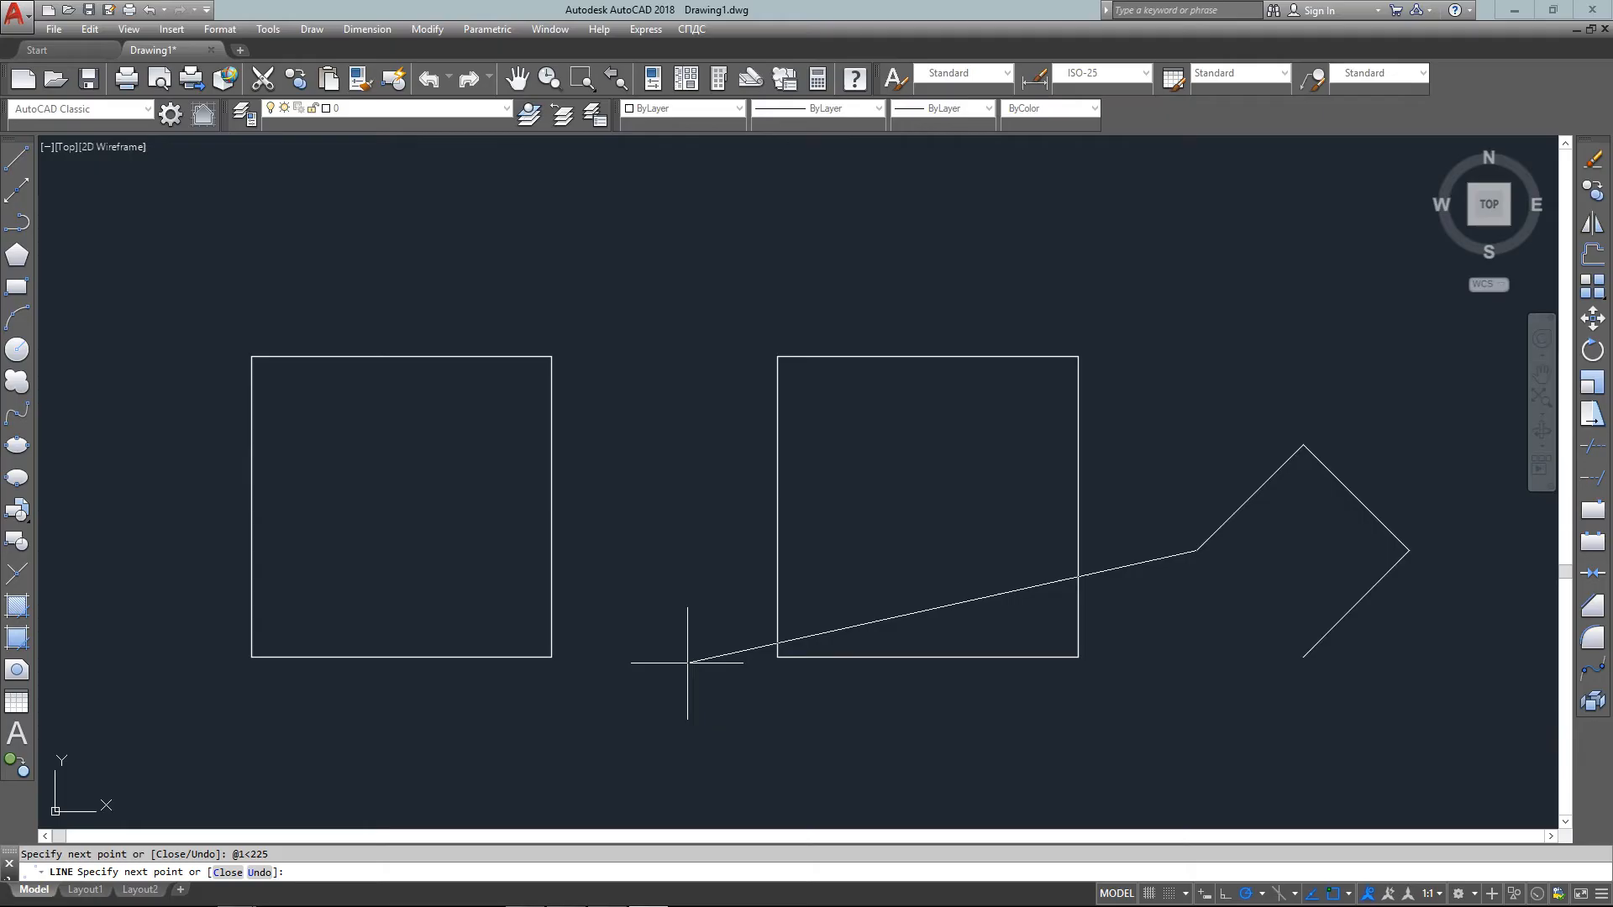
type("c")
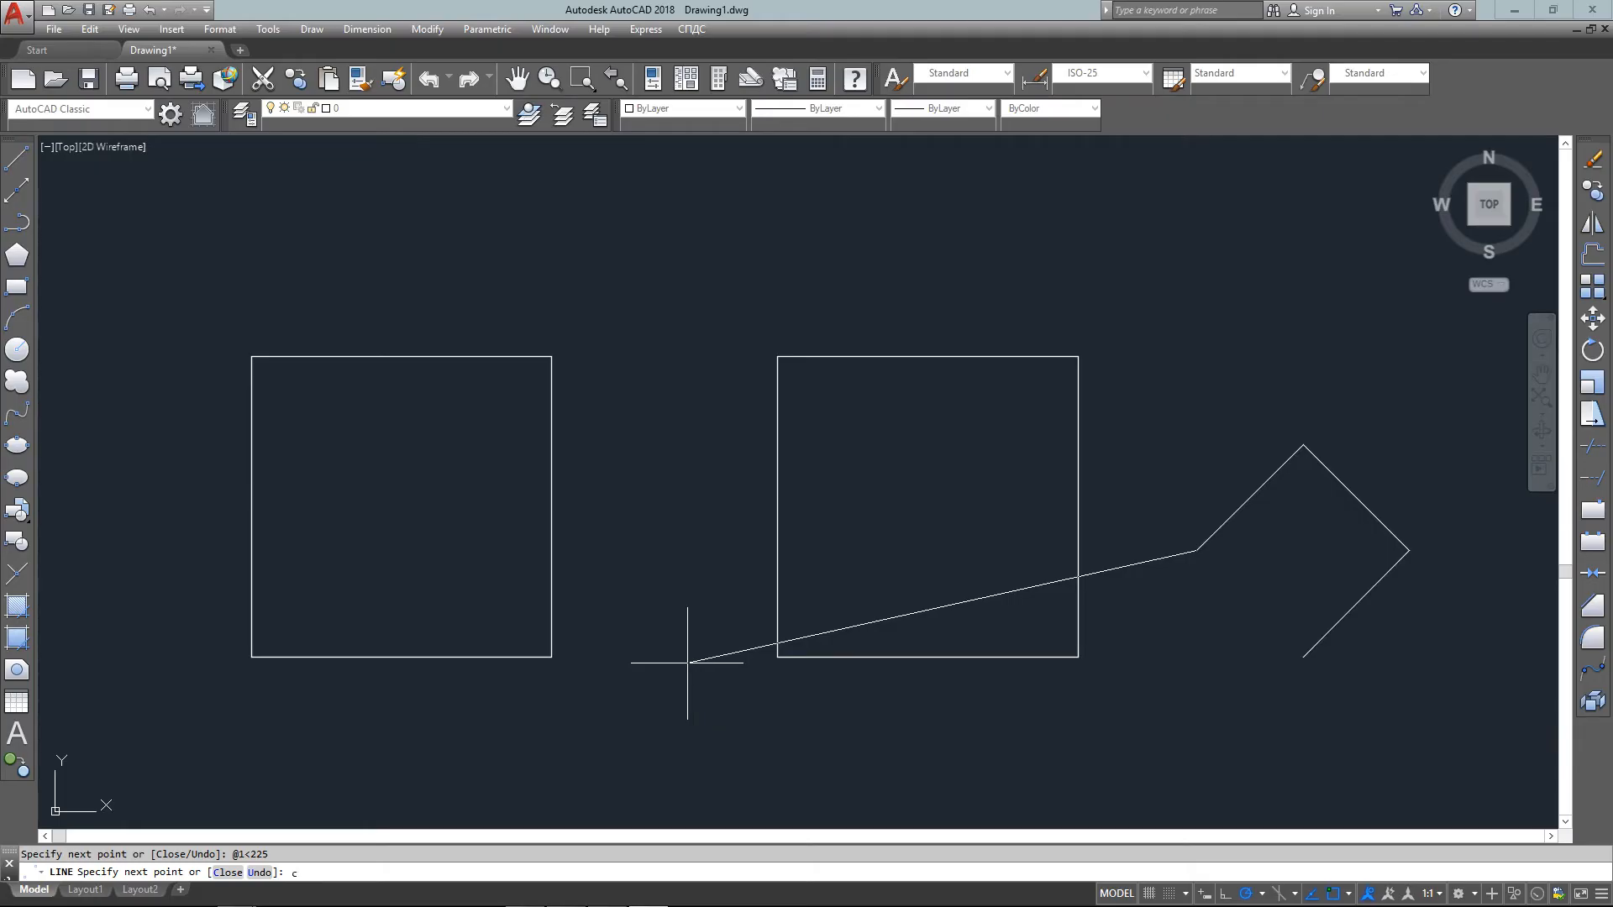
key("Enter")
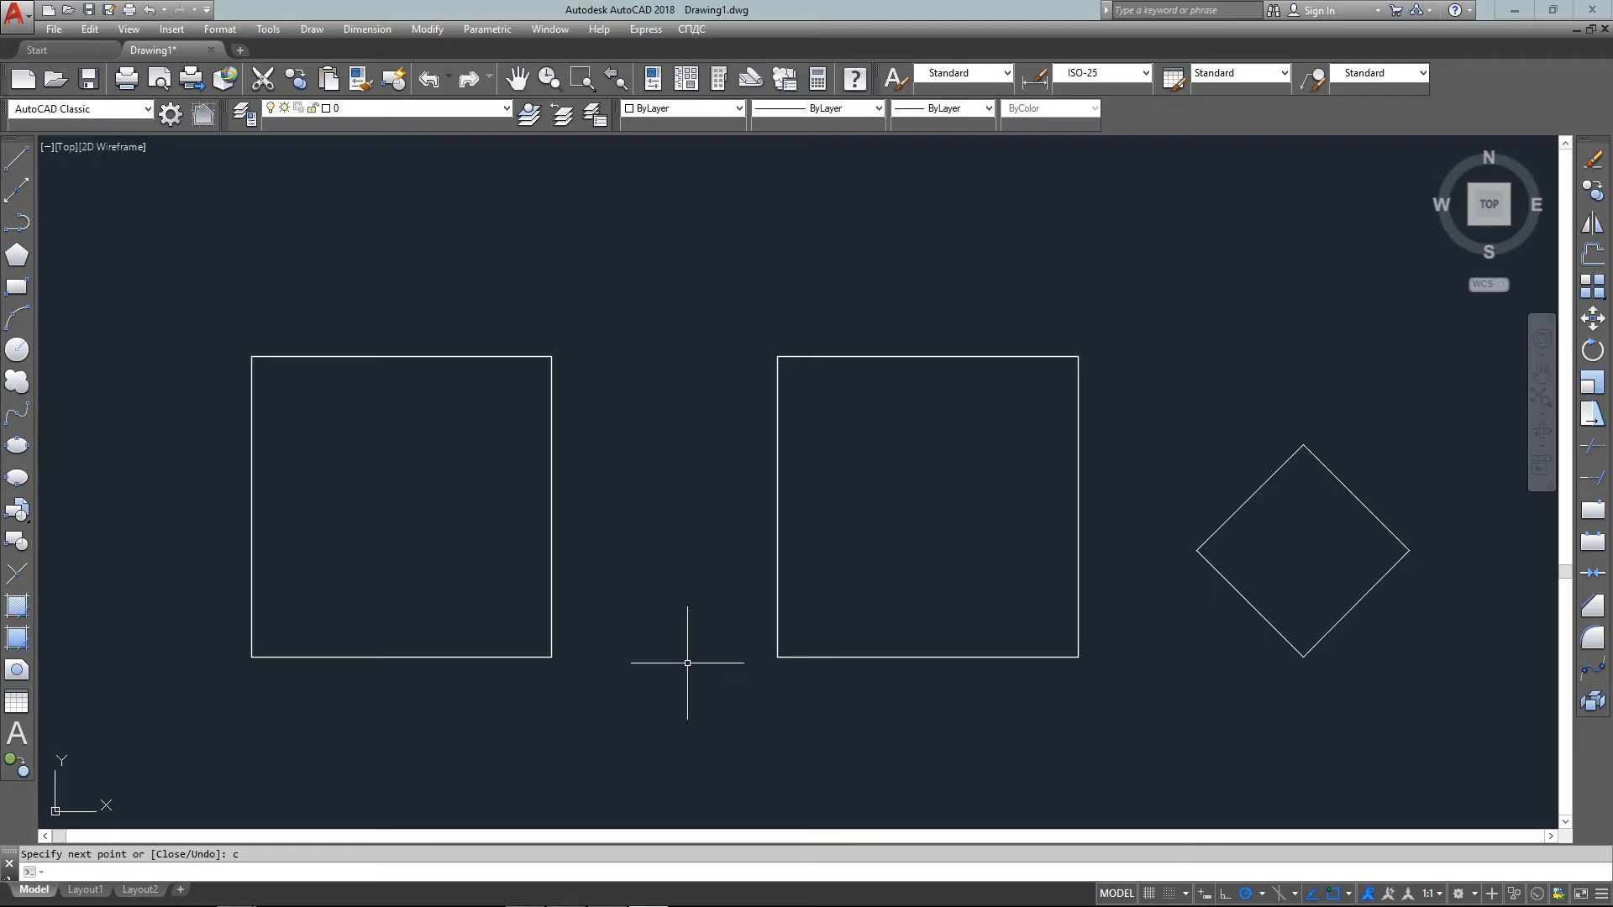
type("circl")
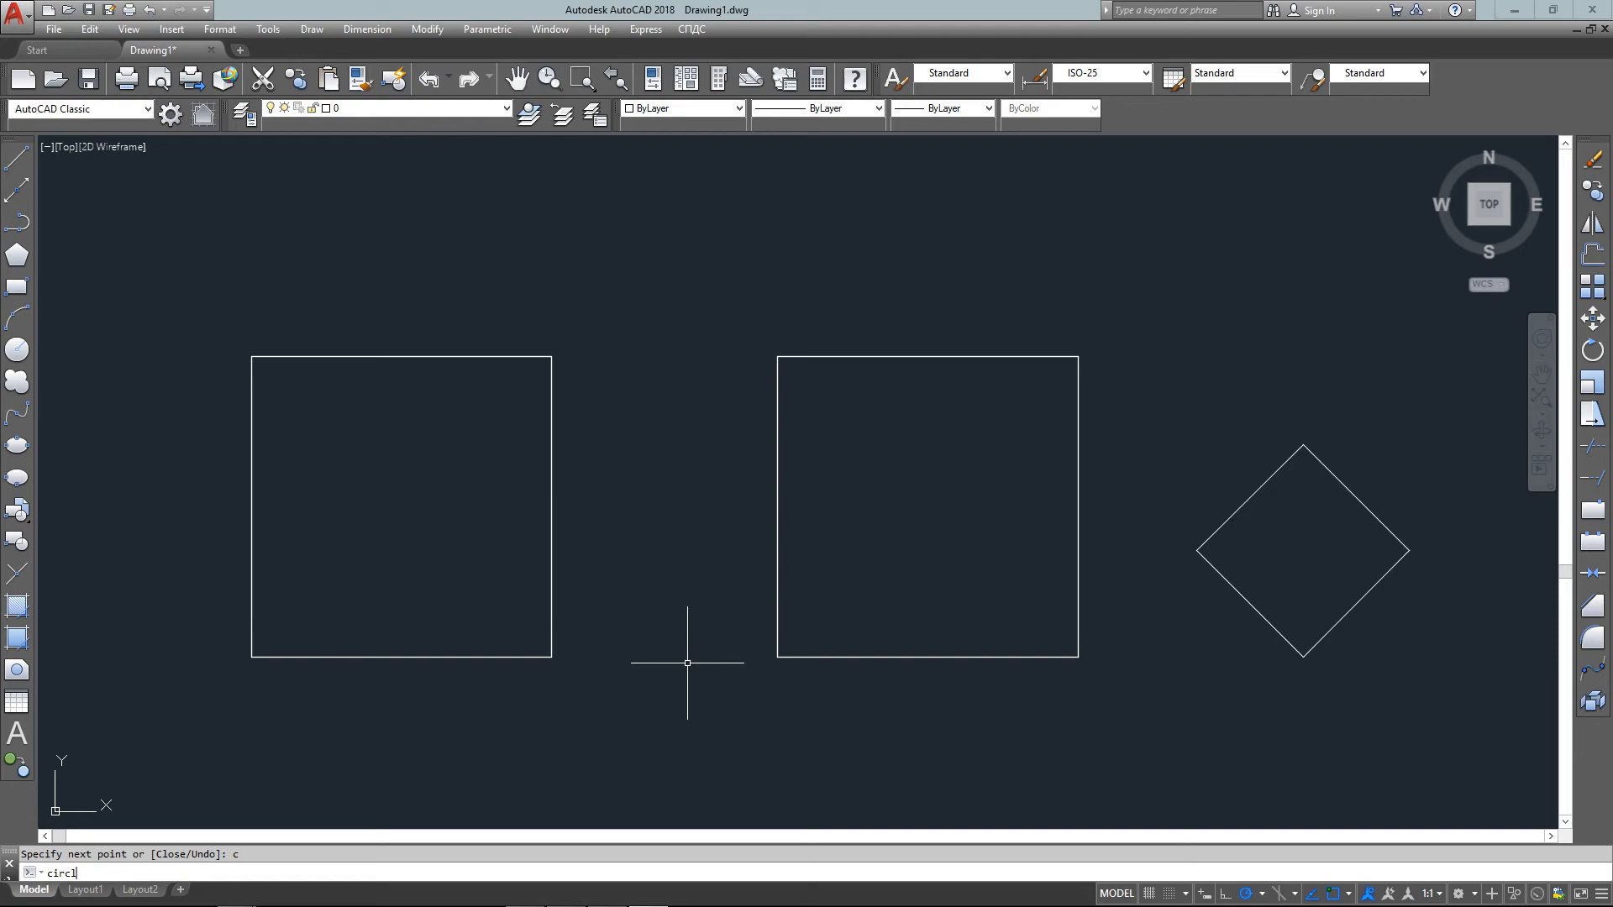
Draw a circle centred at 7,6 with radius 0.75
type("CIRCLE Specify radius of")
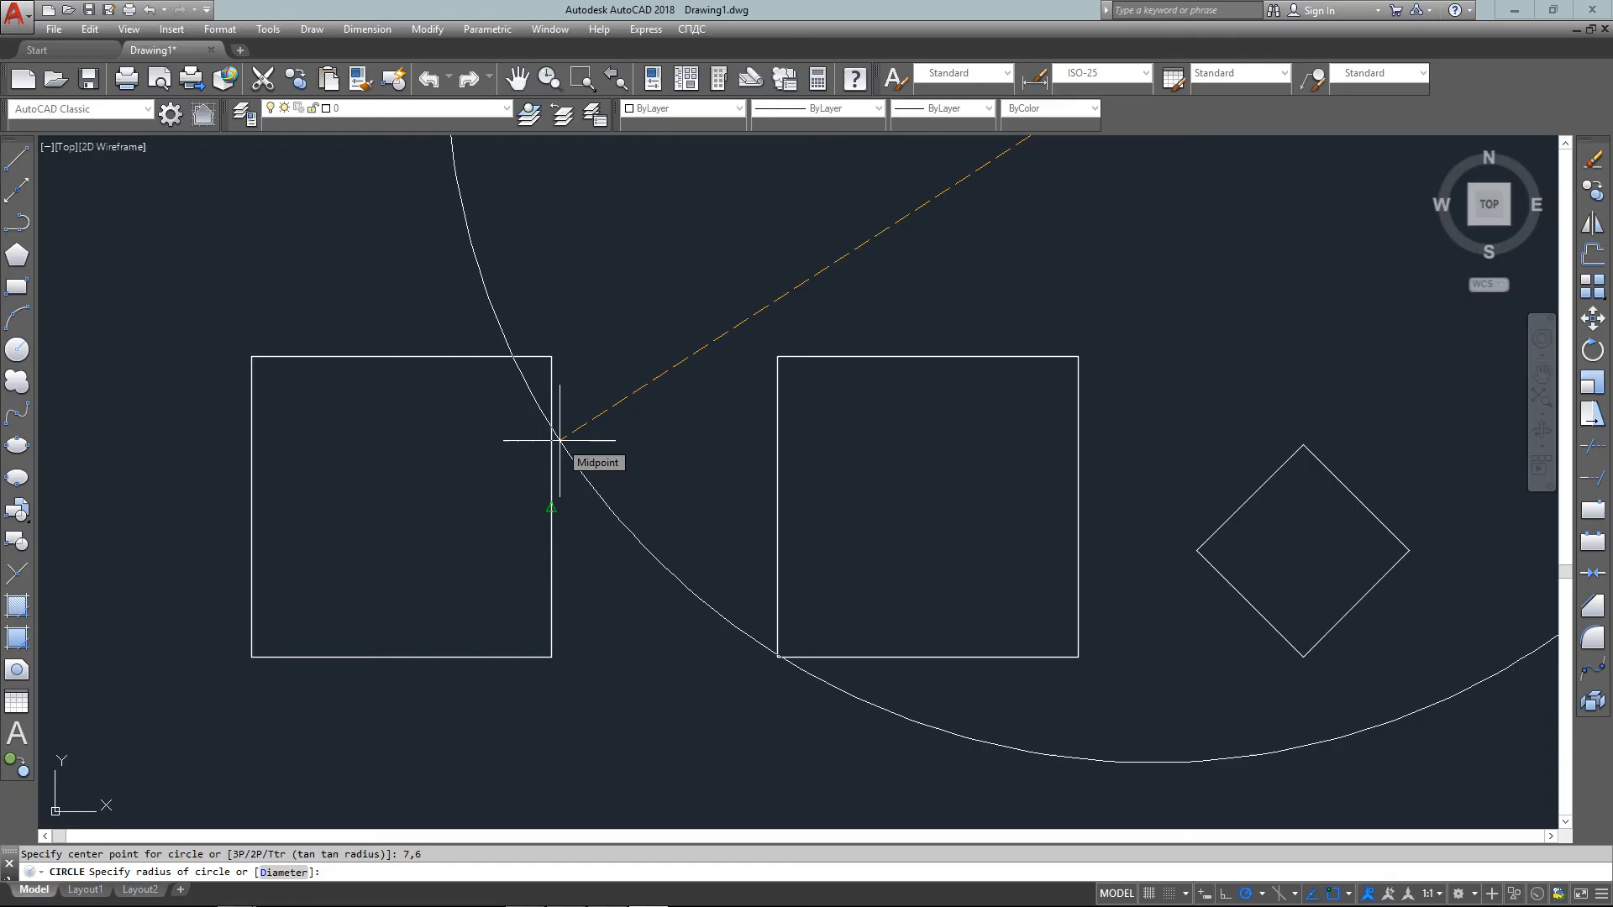
type(".75")
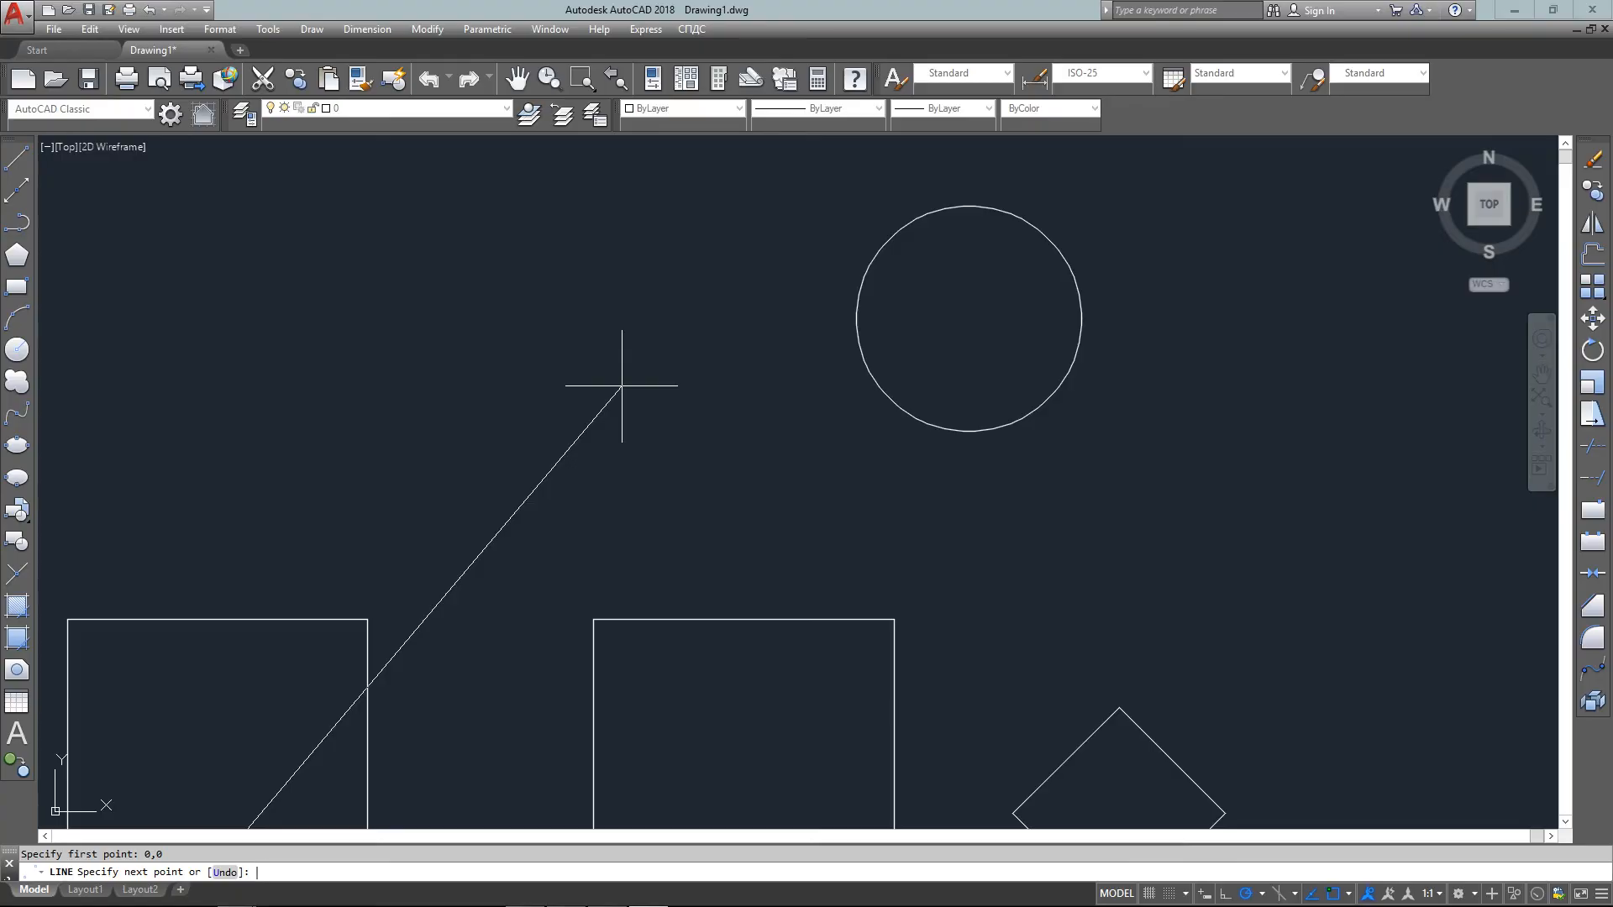
Draw a closed border from 0,0 through 10,0, 10,7, and 0,7
type("10,0")
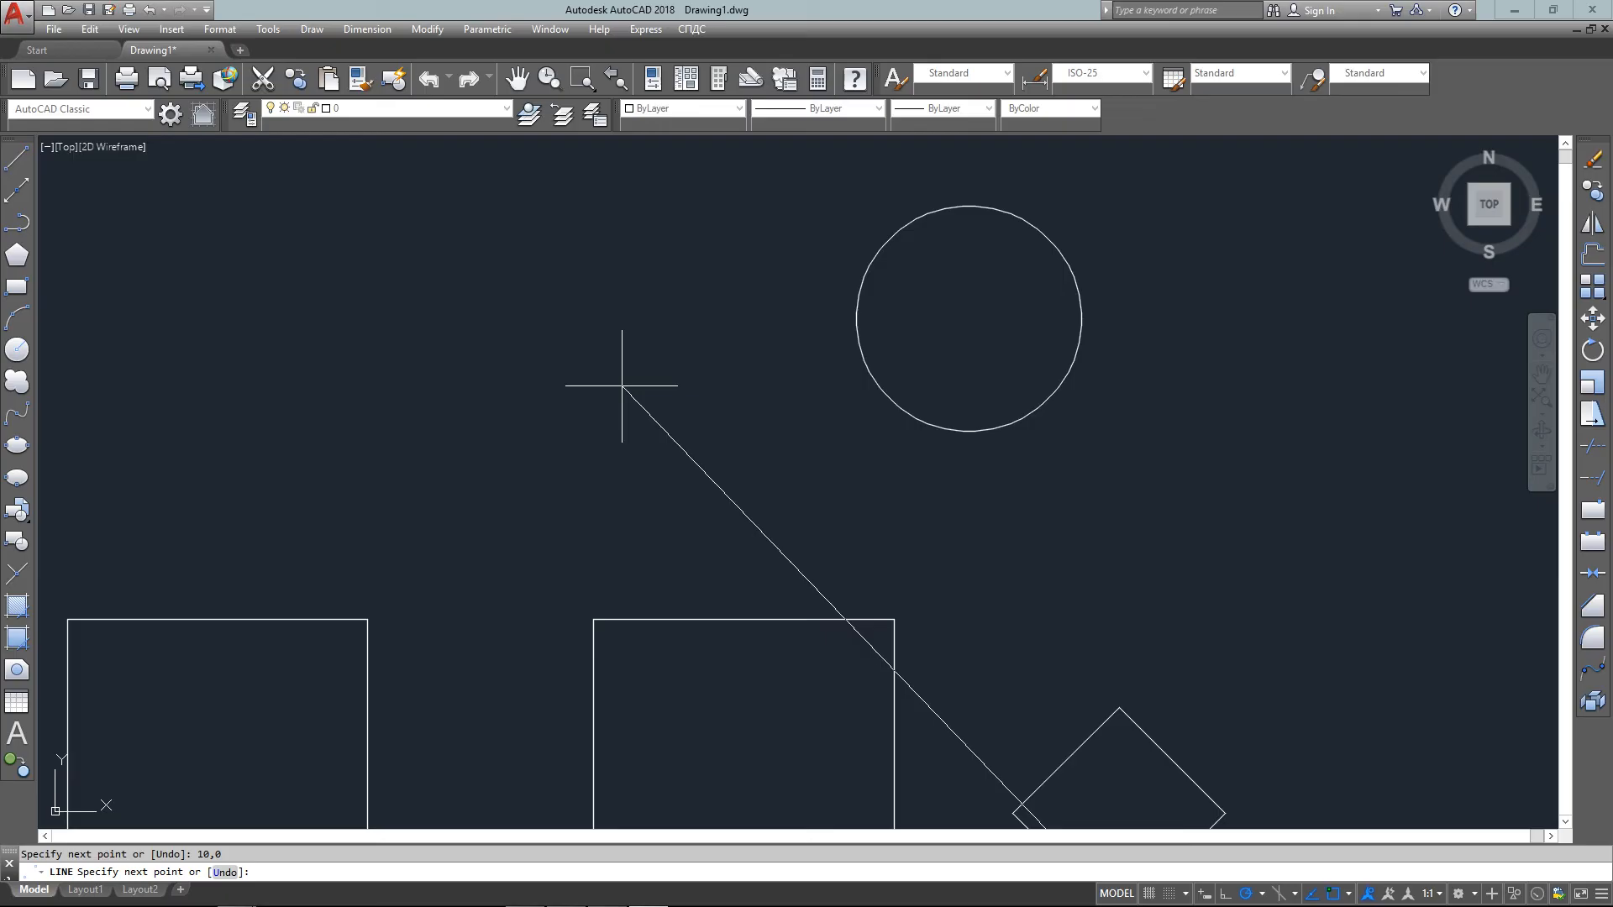
type("10,")
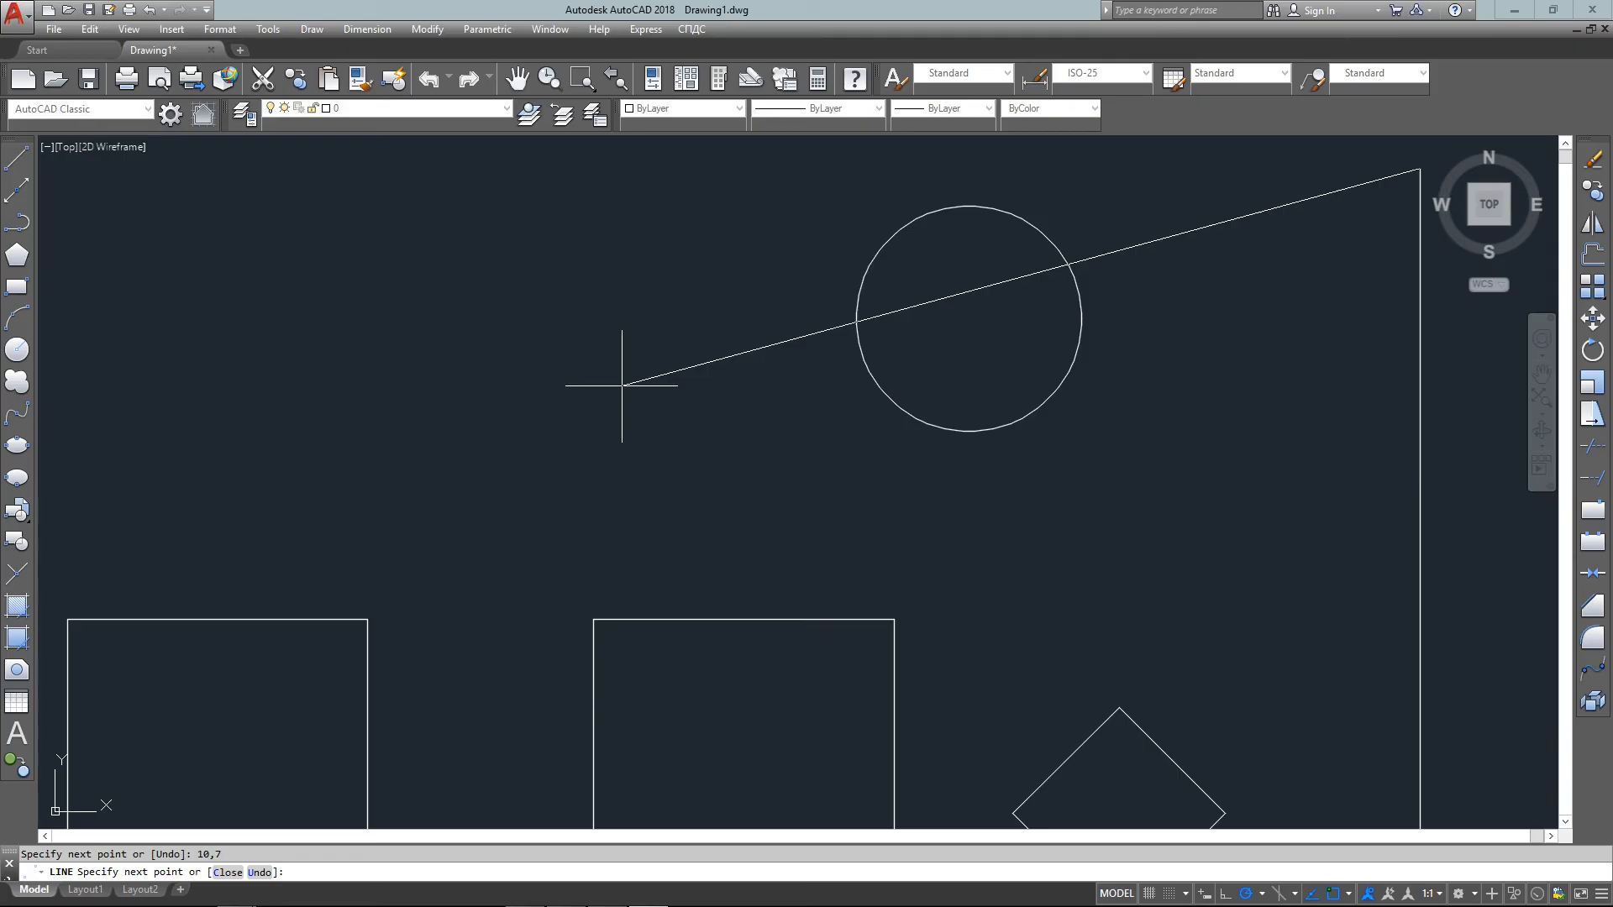
type("0,")
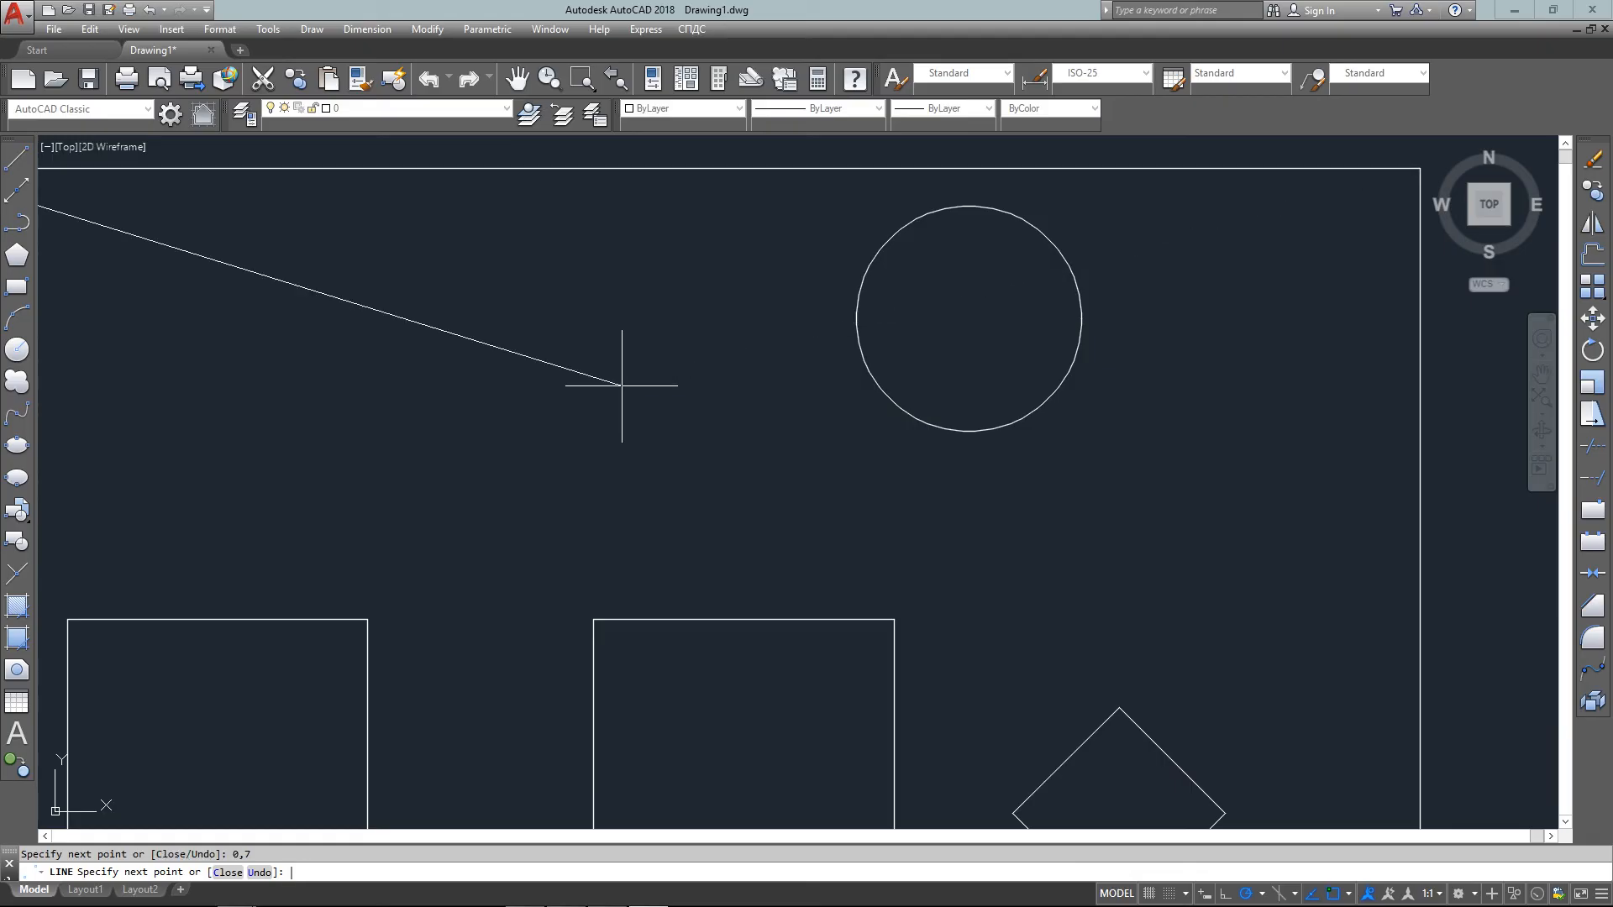
type("c")
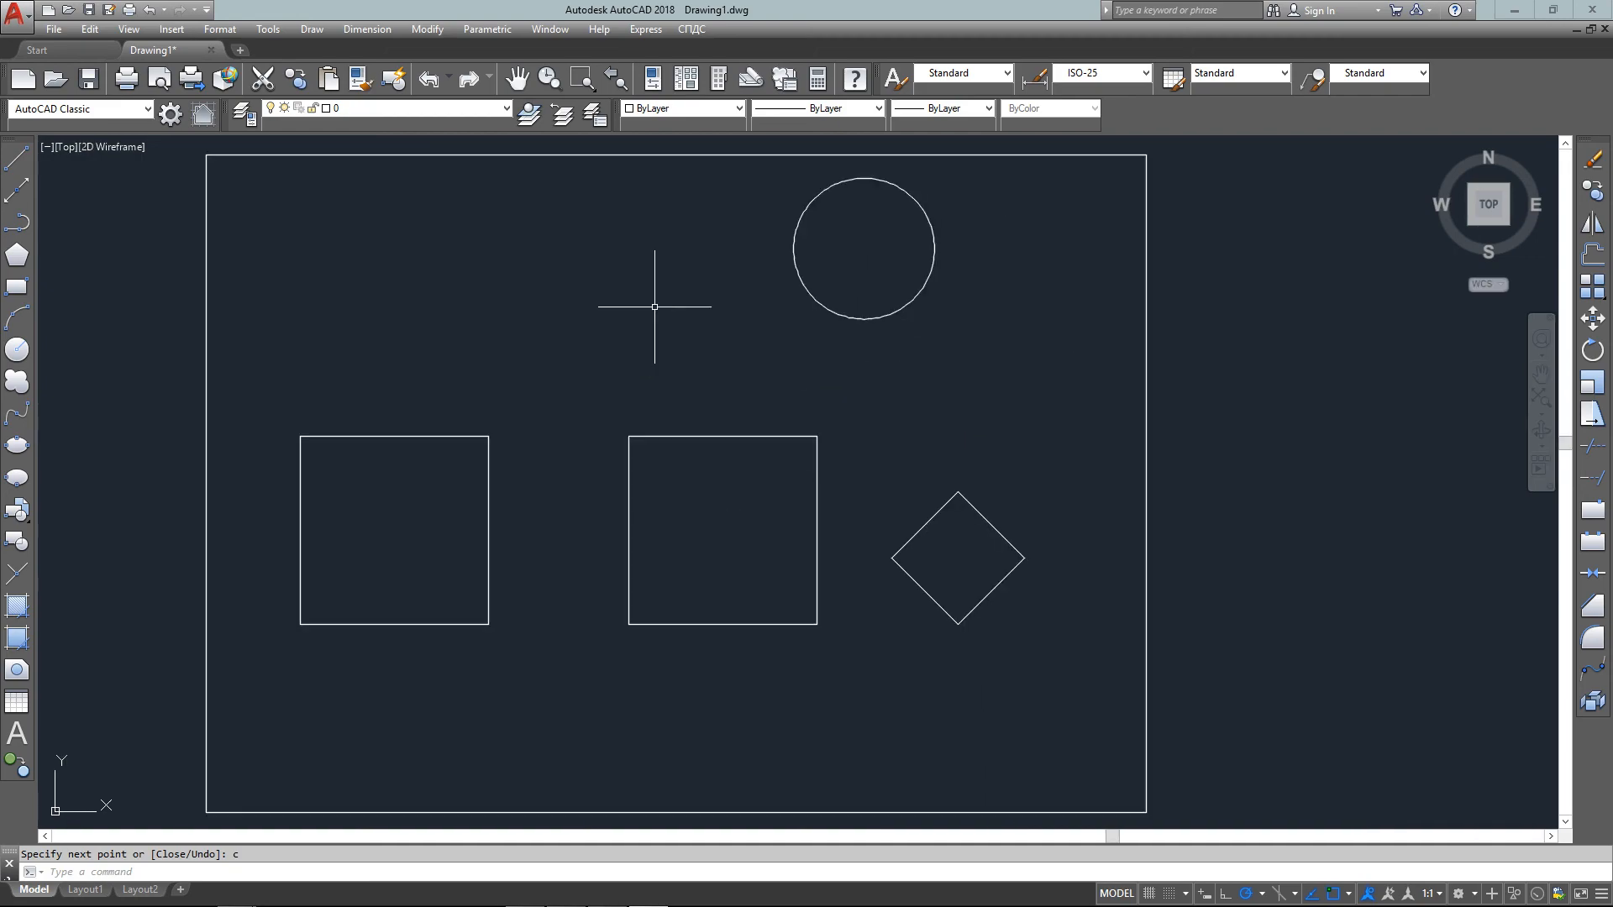
left_click(366, 28)
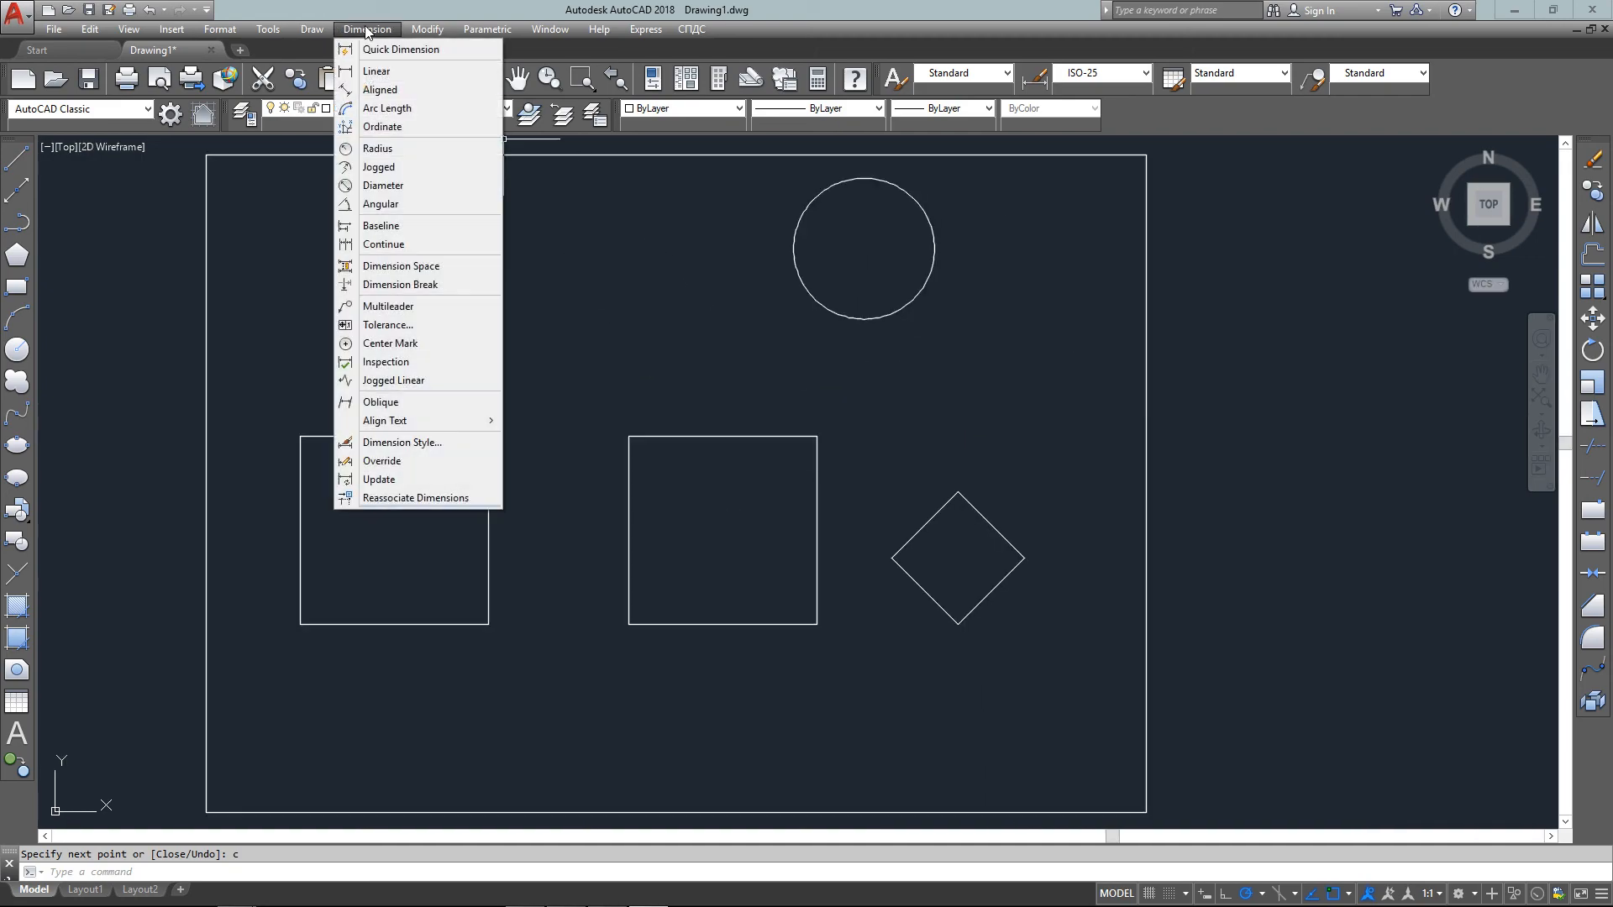
Add a 2-unit linear dimension to the left square and a 1-unit aligned dimension to the diamond
left_click(376, 71)
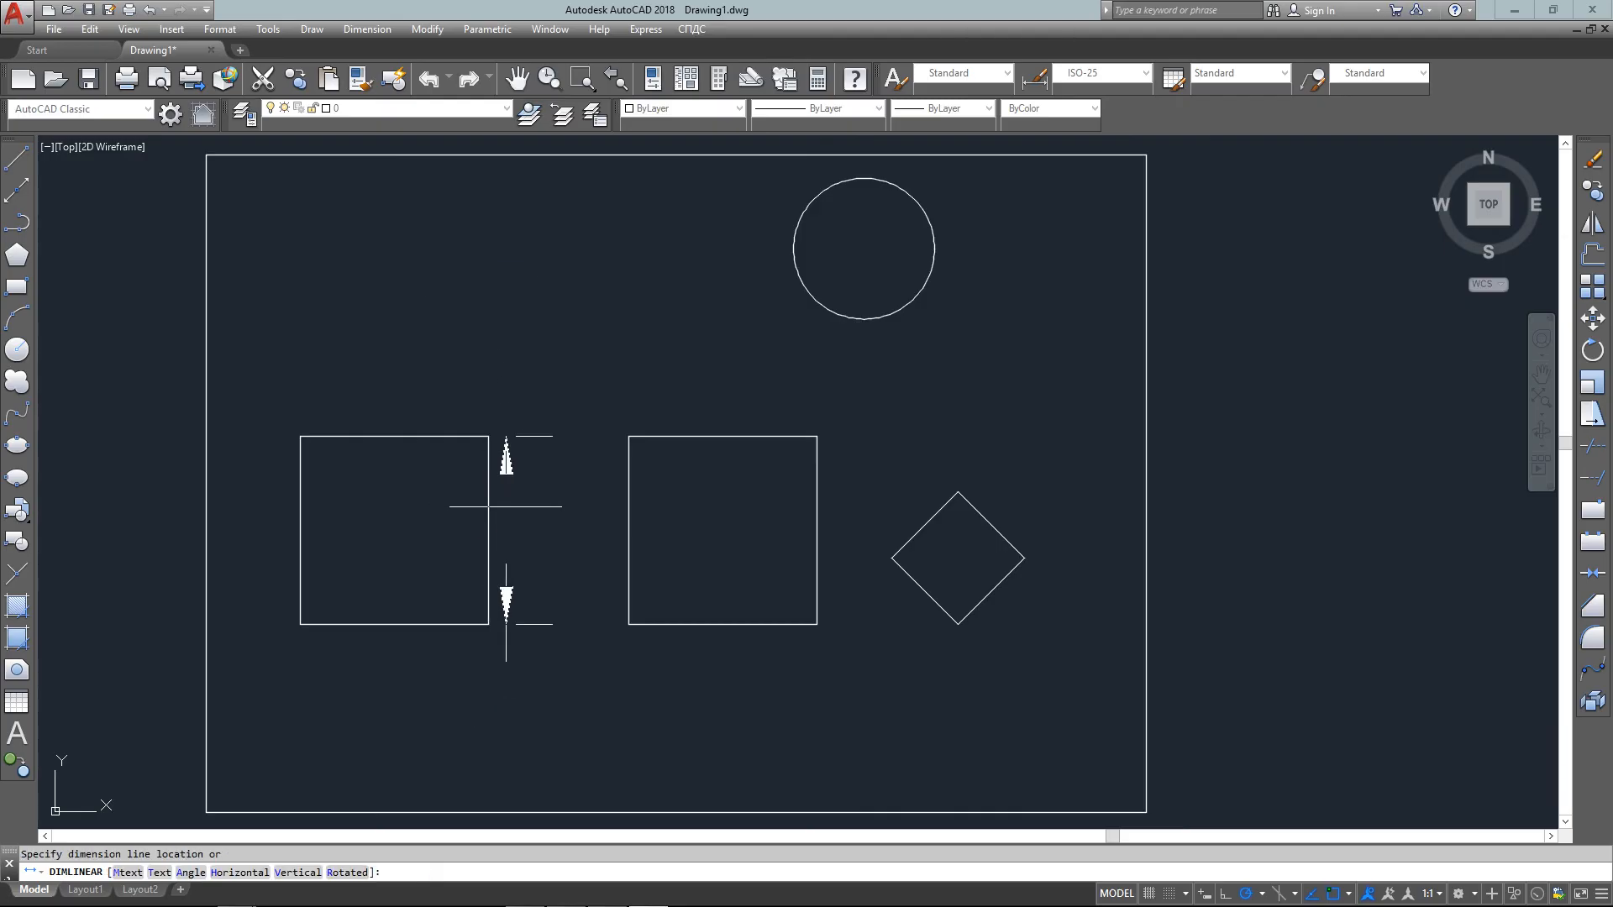
left_click(437, 429)
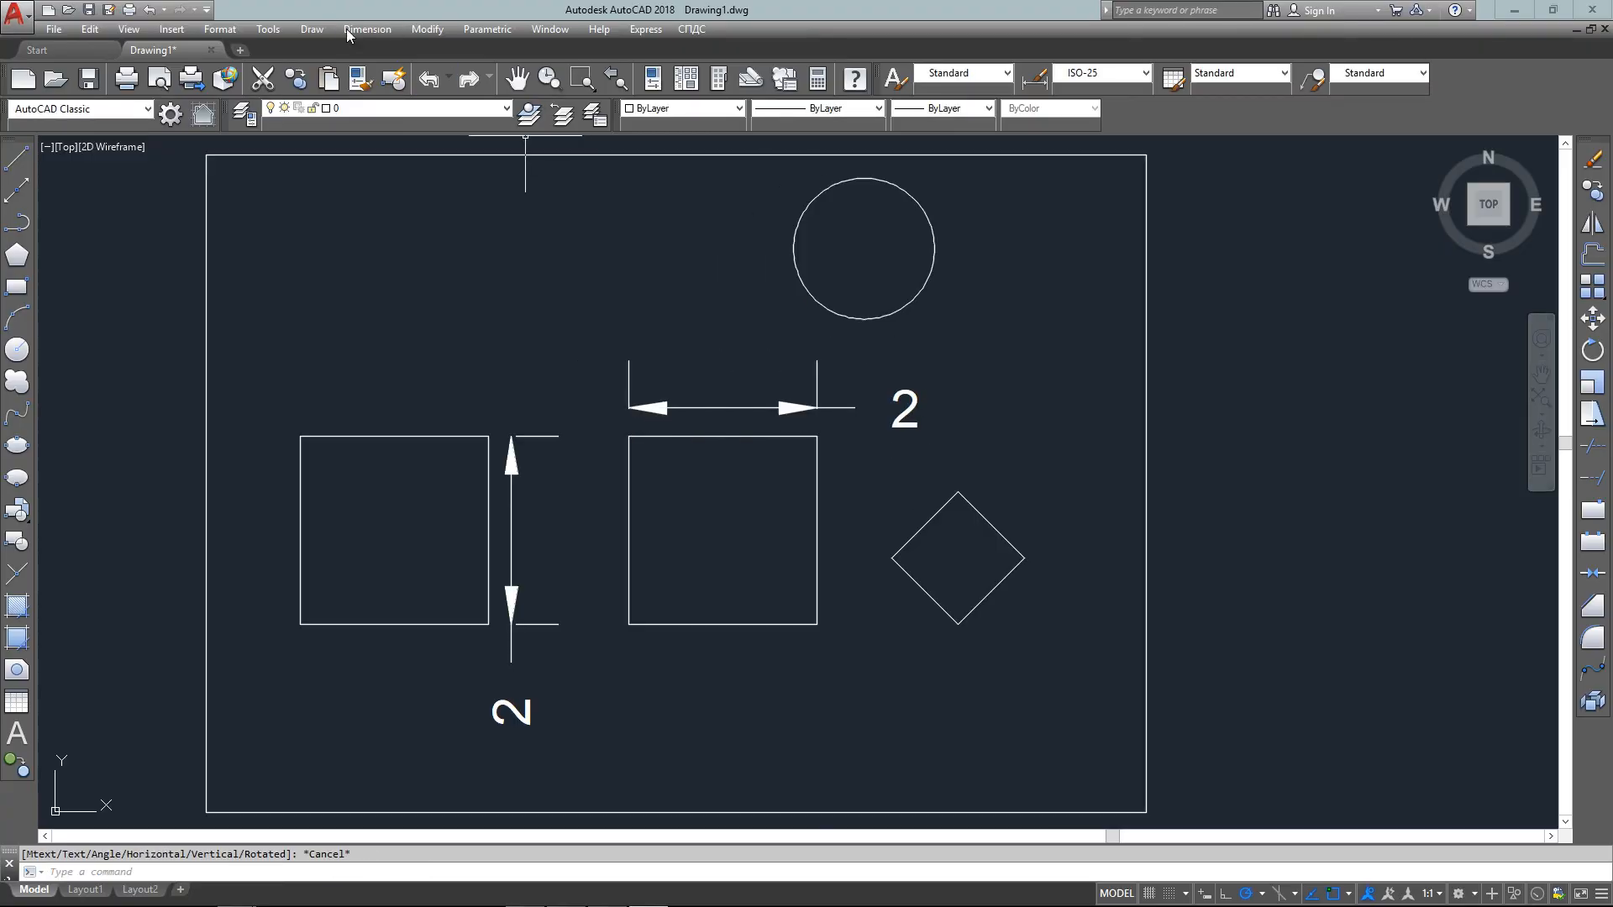
left_click(392, 79)
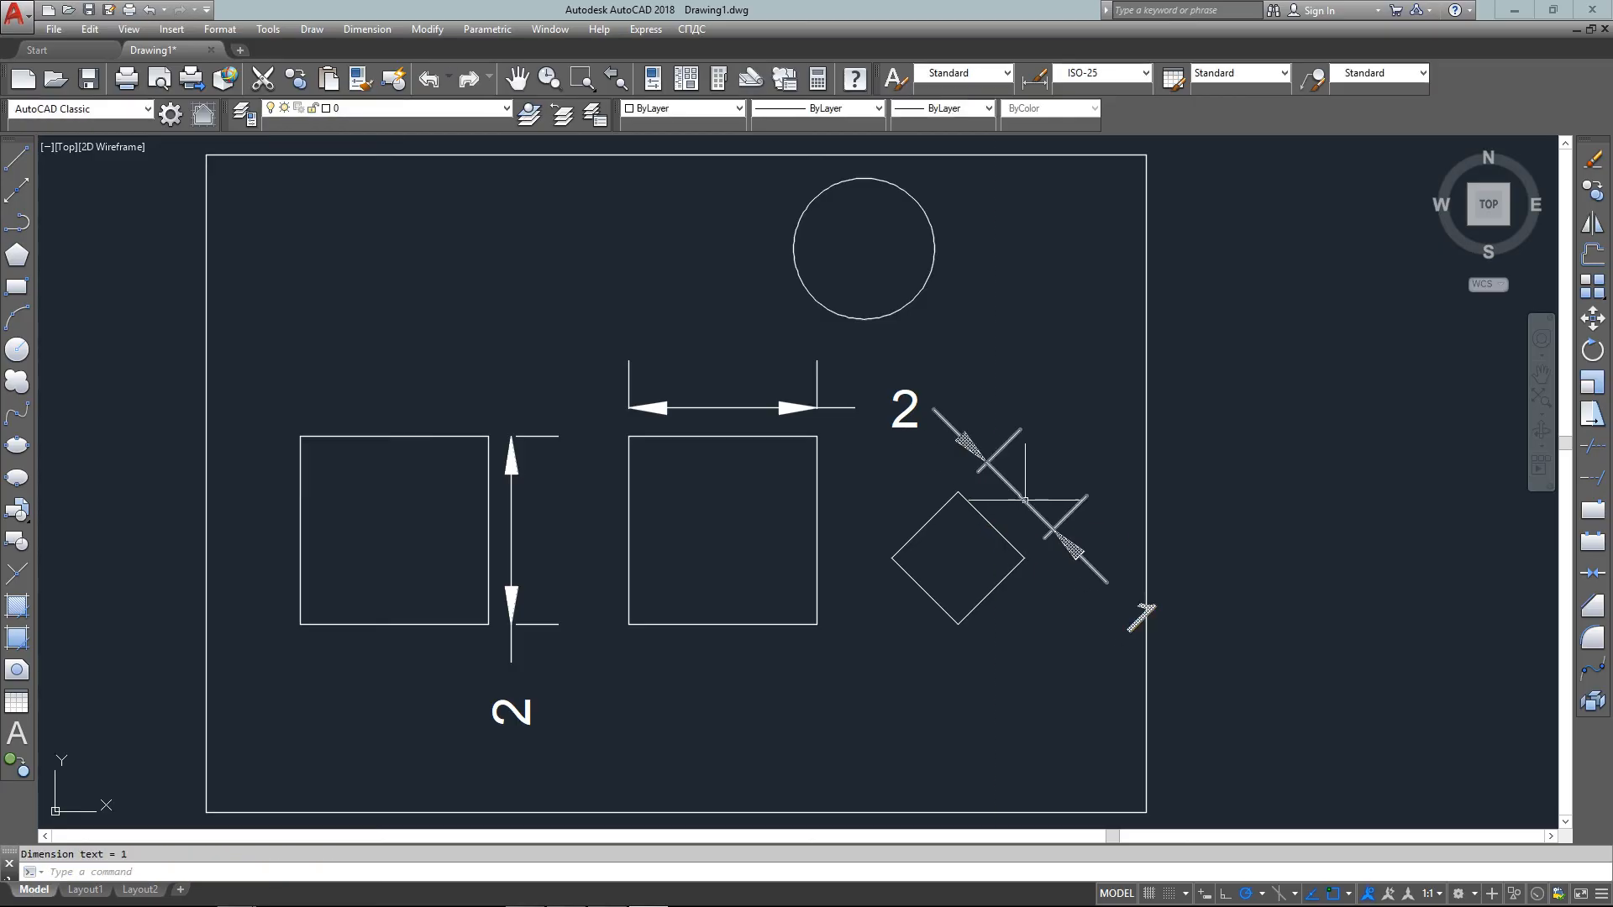
left_click(366, 29)
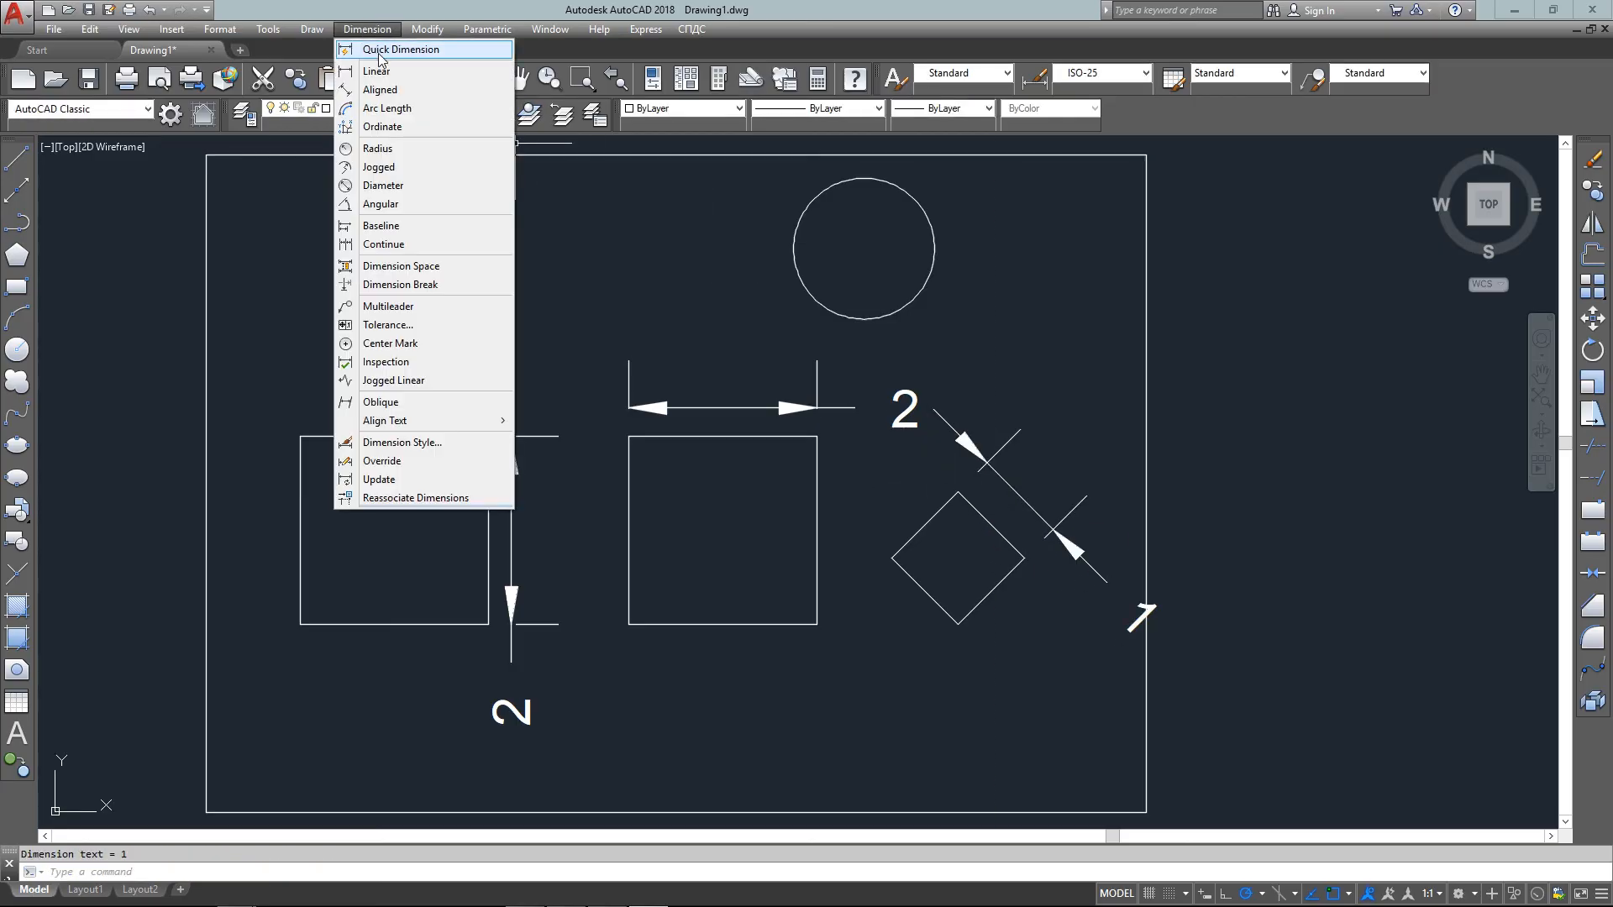
left_click(378, 148)
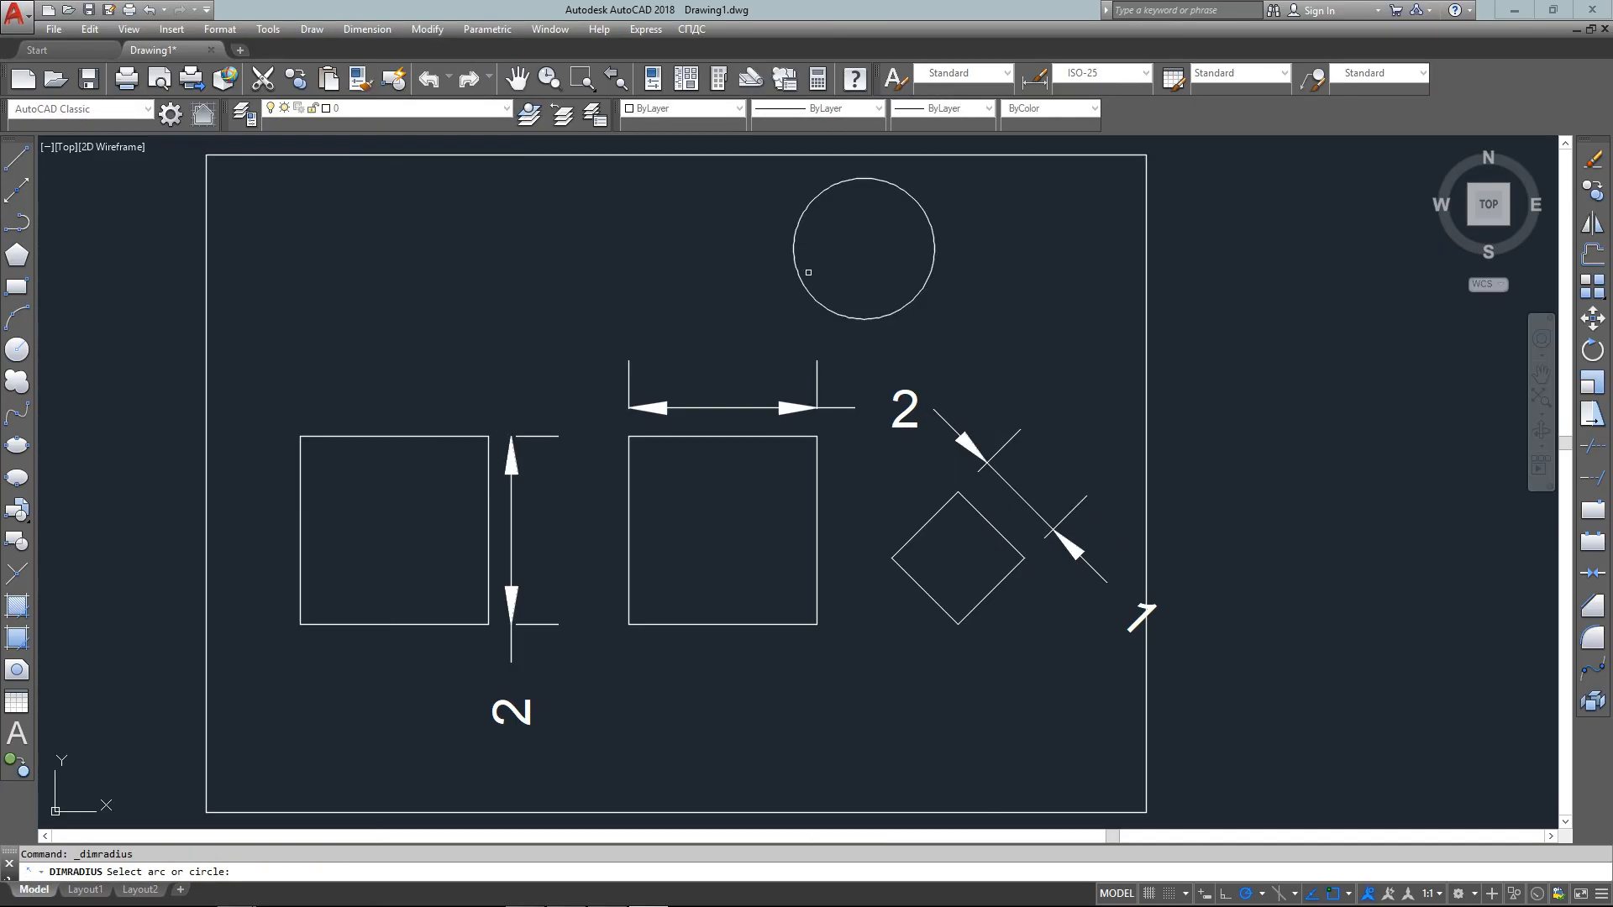